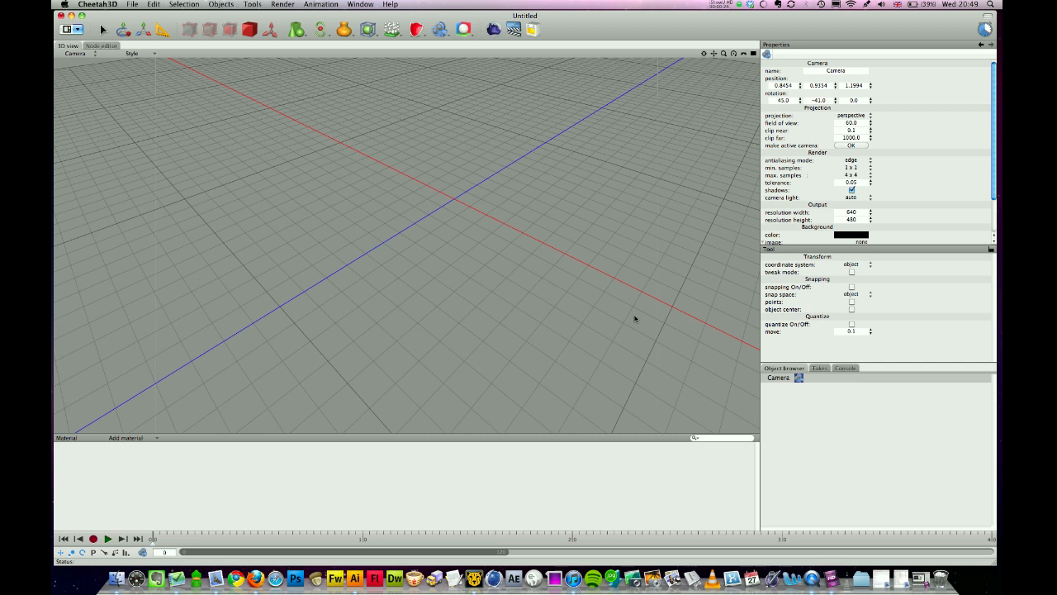
mouse_move(365, 47)
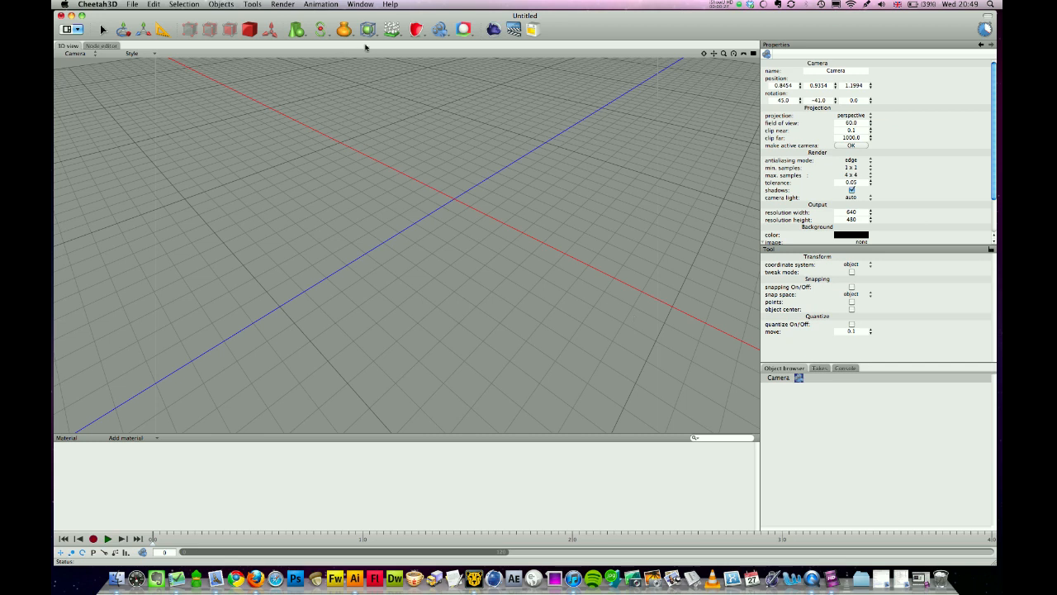
mouse_move(361, 16)
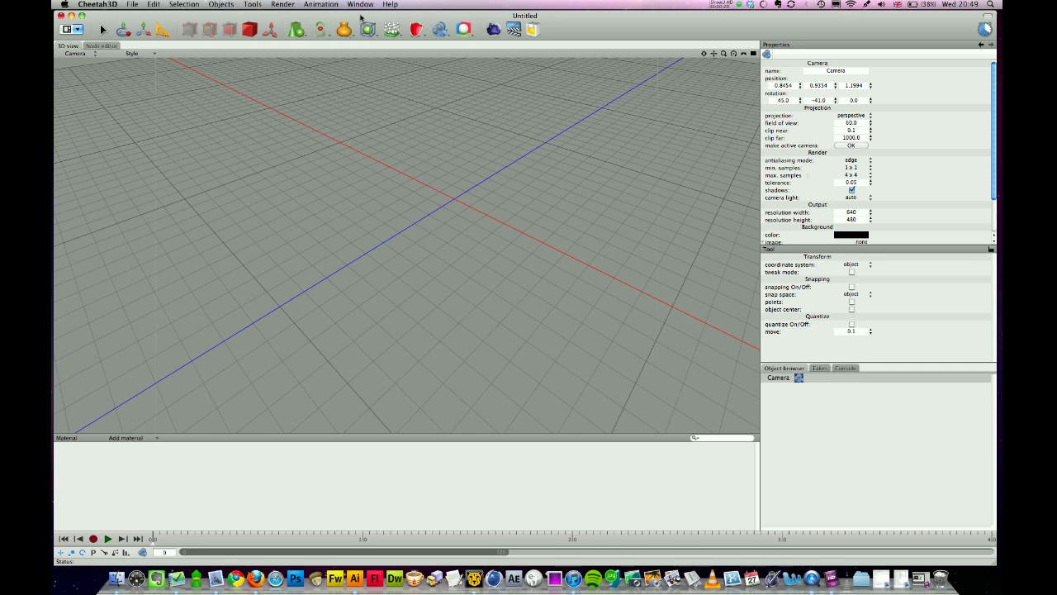
Open the Render Manager from the Render menu to see previous render jobs
left_click(321, 5)
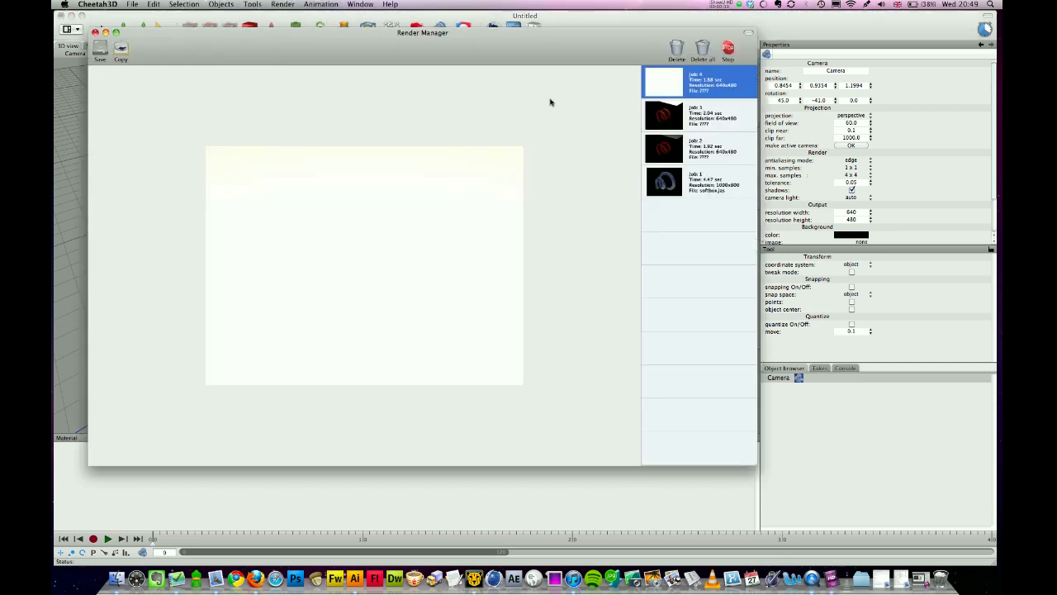
Preview Job 1, the earlier glossy blue helix render, in the Render Manager
left_click(698, 182)
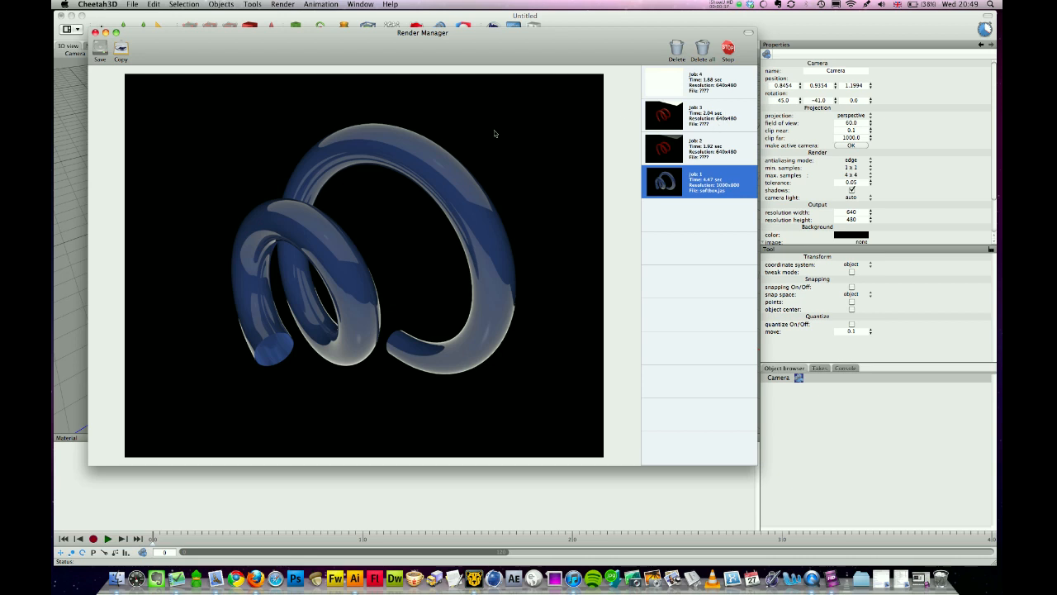
mouse_move(491, 126)
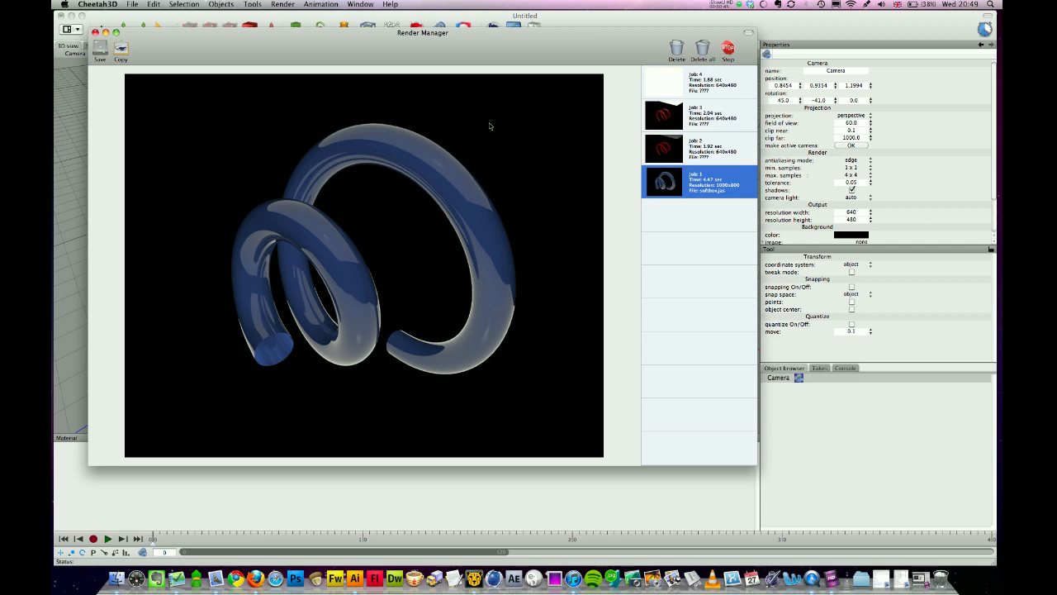
mouse_move(448, 150)
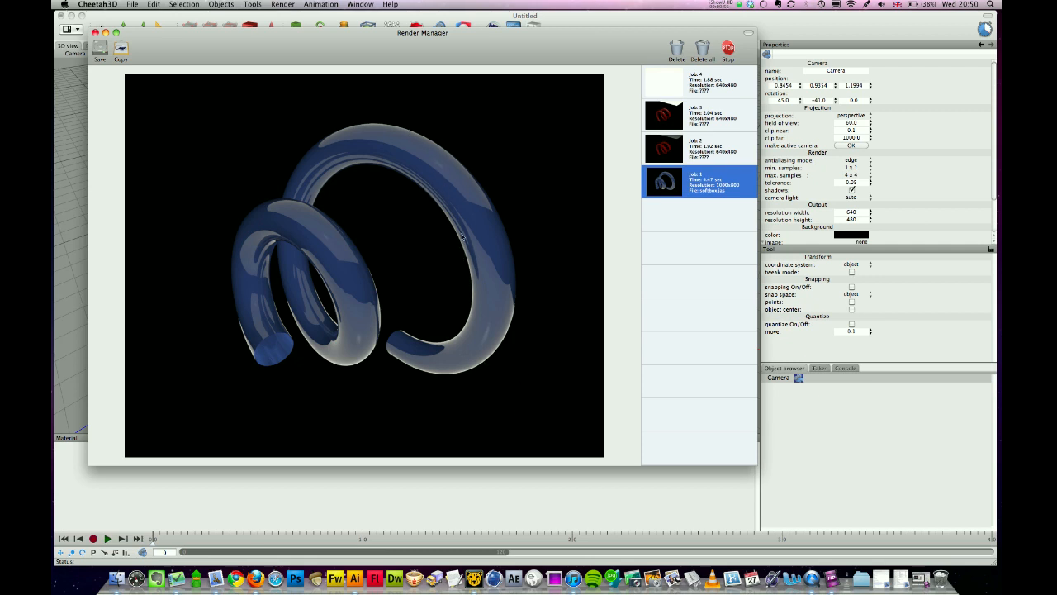
mouse_move(463, 230)
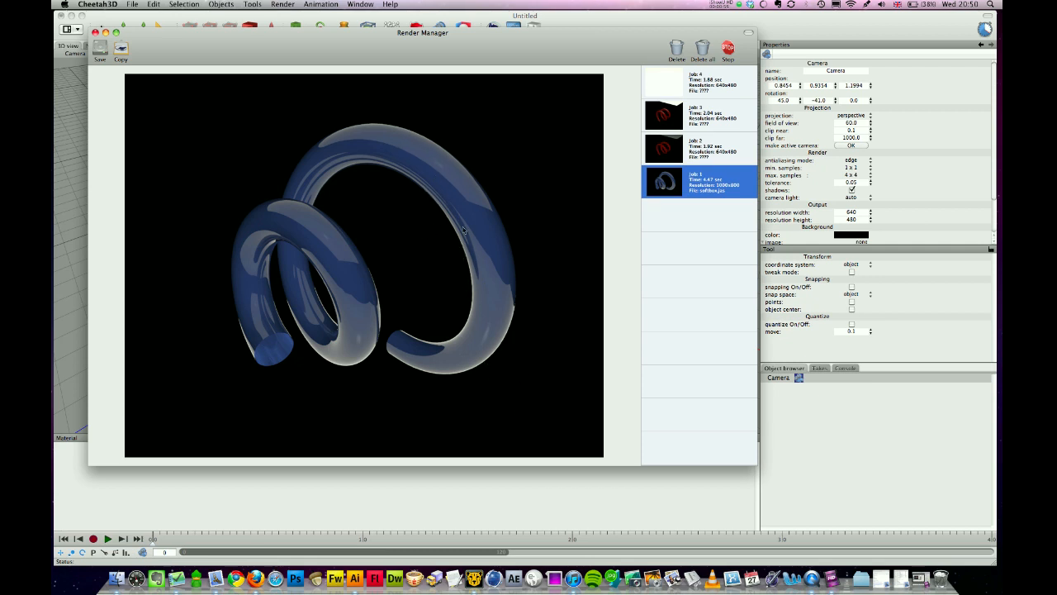
mouse_move(159, 102)
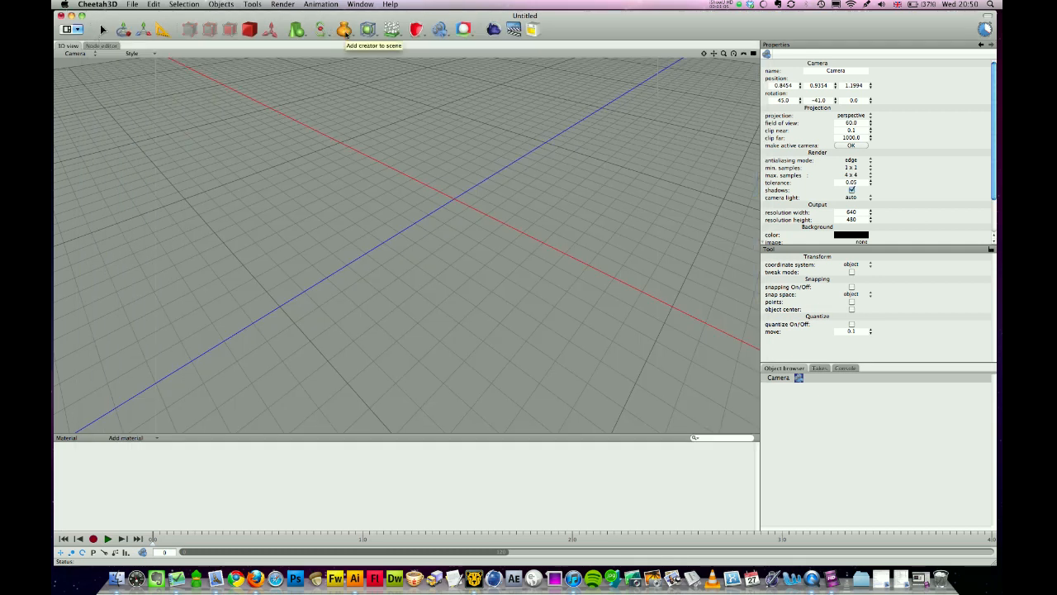
Add a helix spline rotated 91° on Y, plus a circle spline
left_click(320, 30)
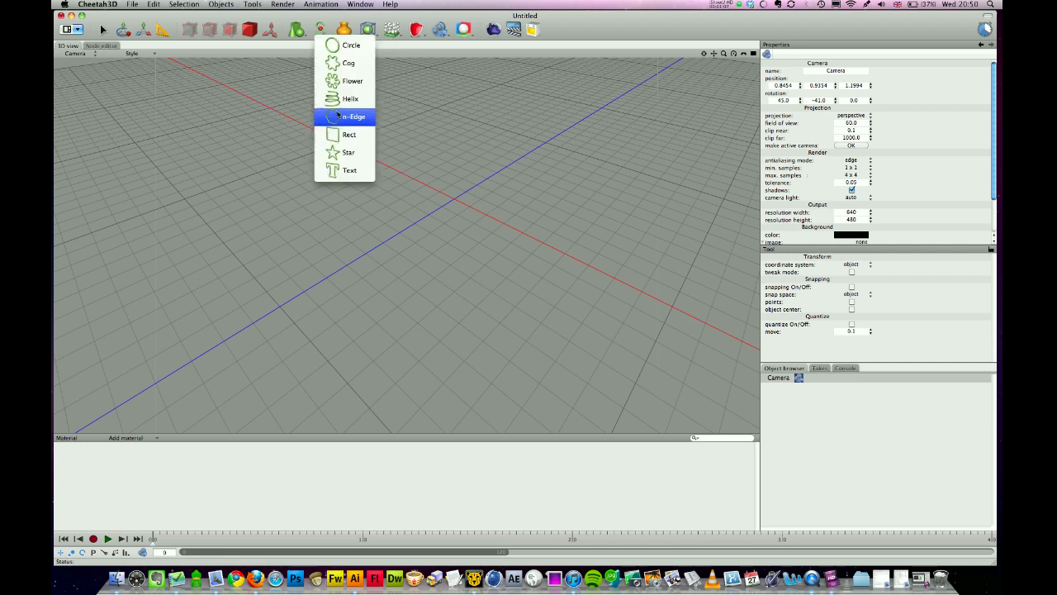
left_click(350, 98)
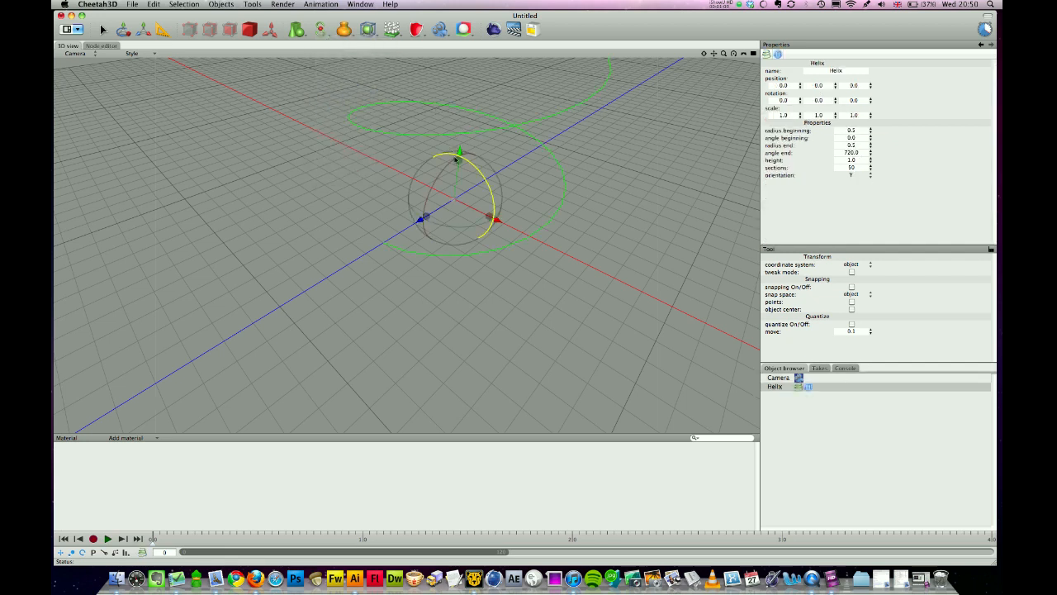
left_click_drag(460, 152, 405, 232)
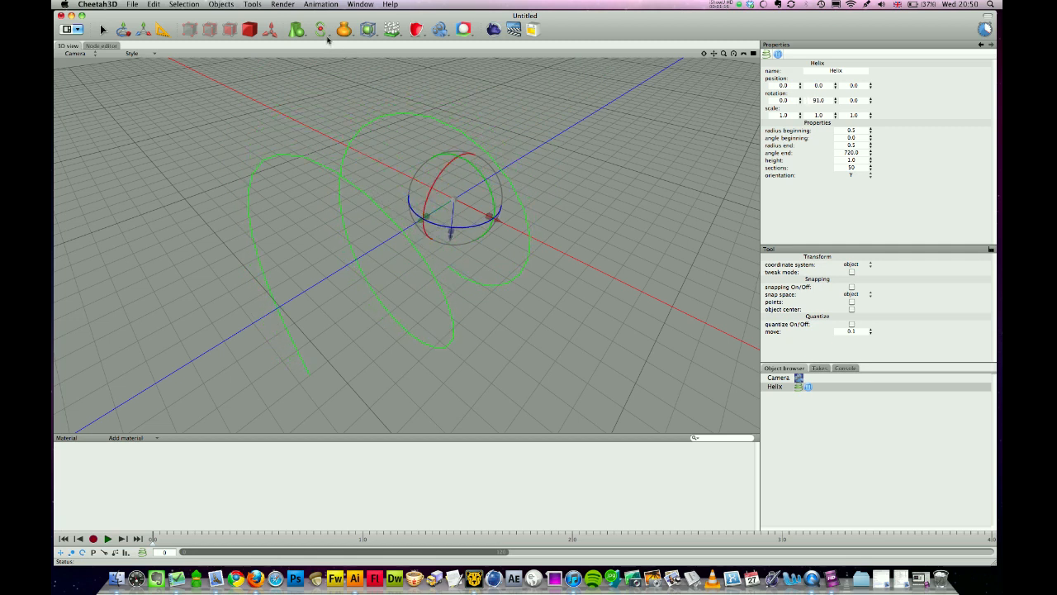
left_click(319, 29)
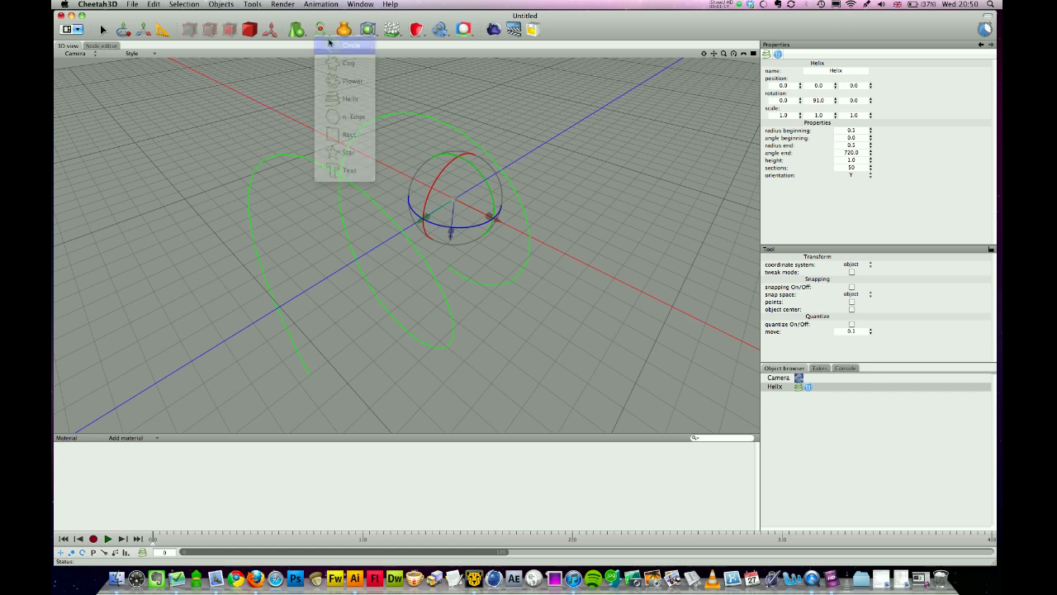
left_click(352, 44)
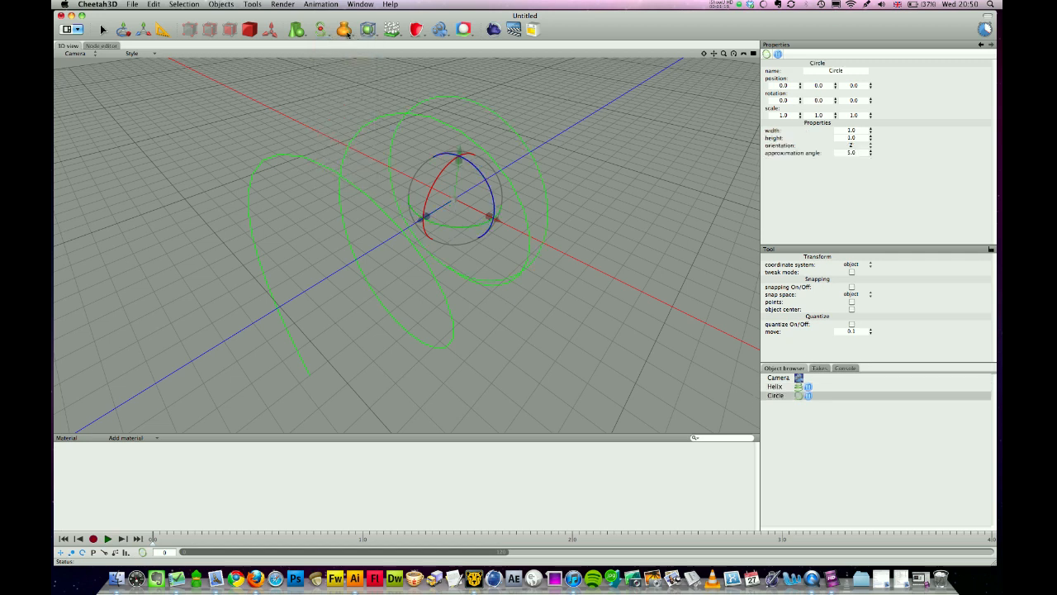
Add a Sweep with Circle as profile along Helix, circle scaled to 0.17
left_click(344, 29)
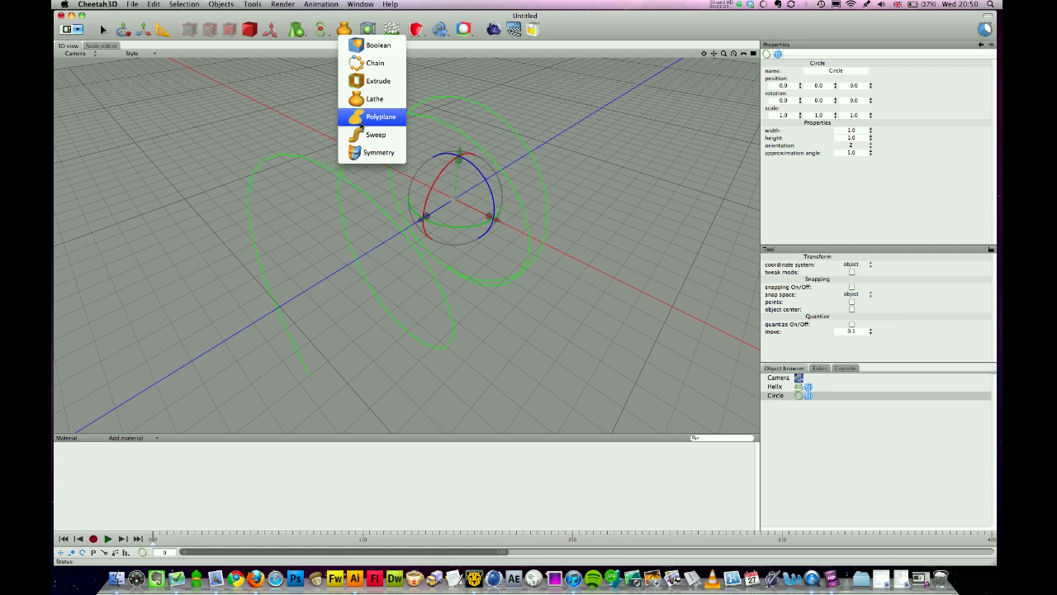
left_click(376, 134)
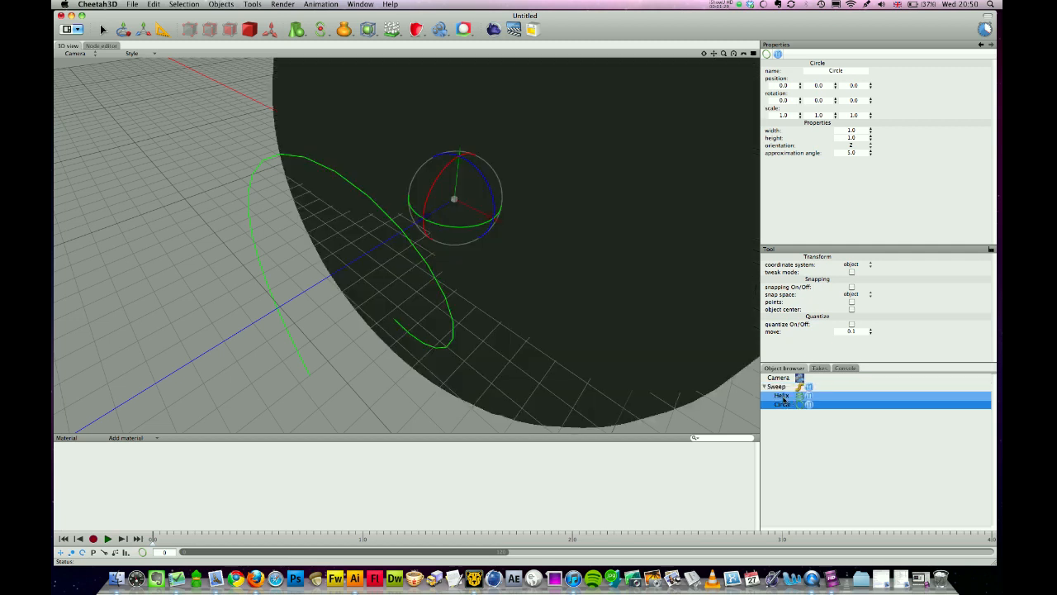
left_click(782, 404)
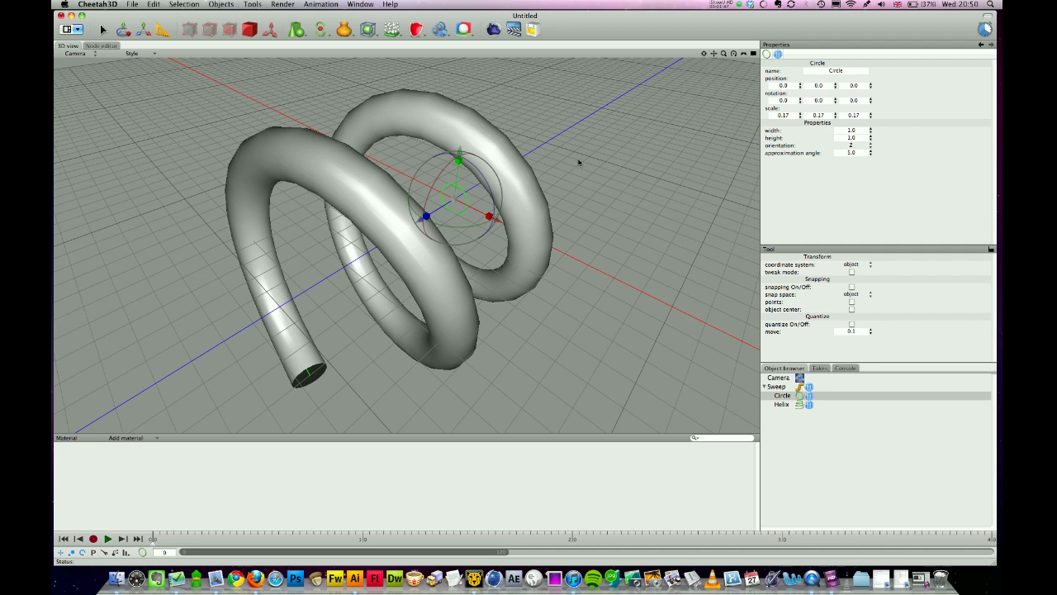
mouse_move(306, 326)
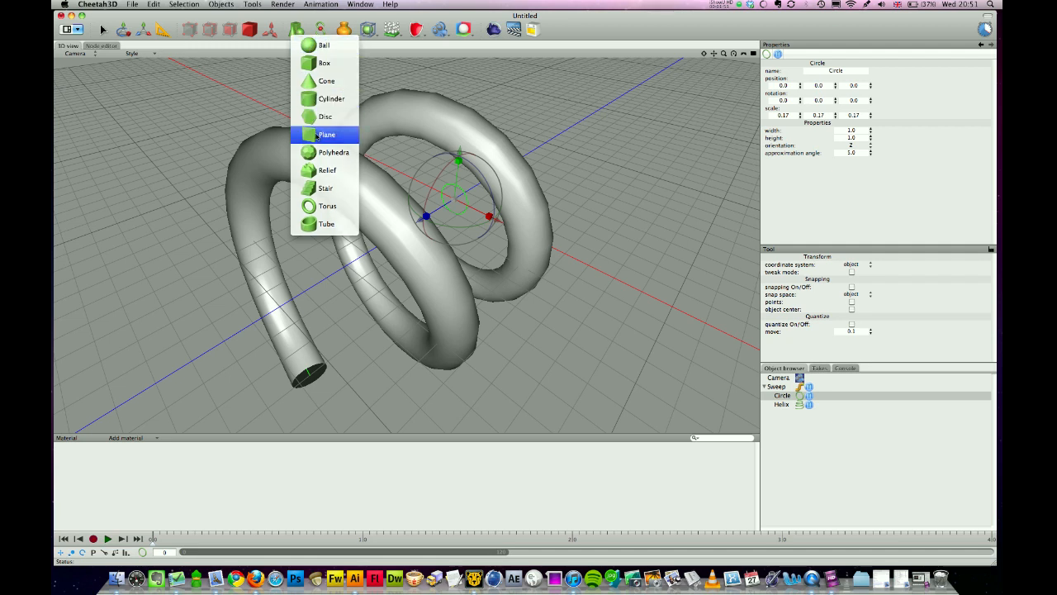
Add a plane positioned above the coiled tube and scaled to about 2.01
left_click(326, 134)
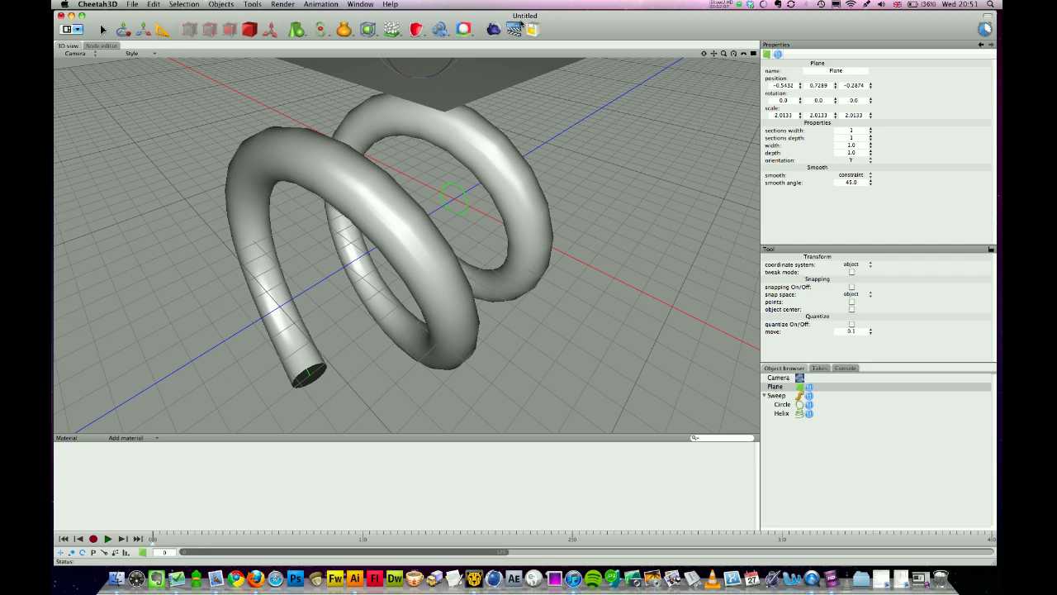
mouse_move(260, 349)
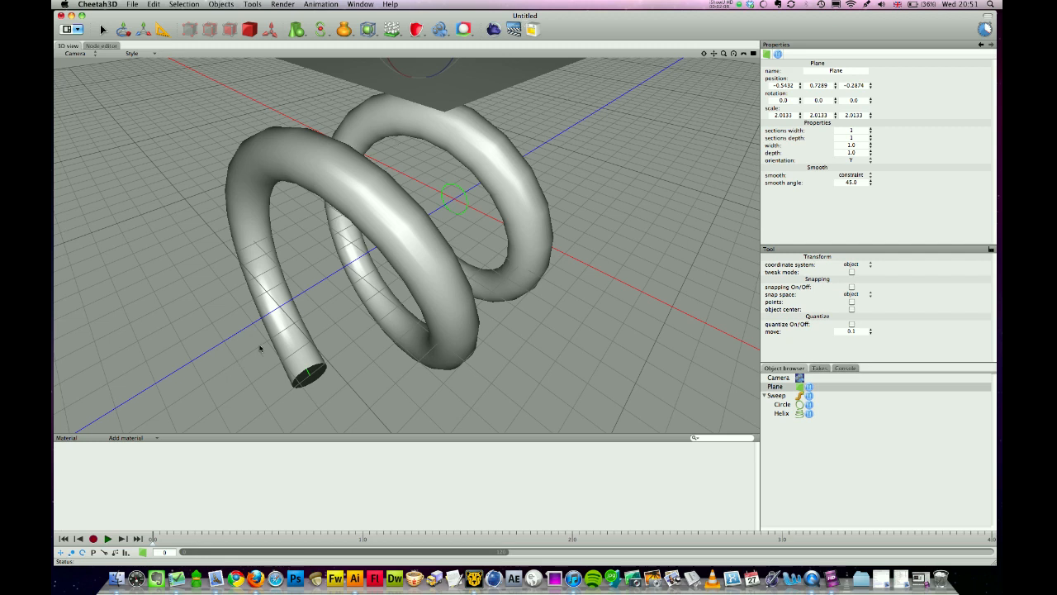
mouse_move(436, 148)
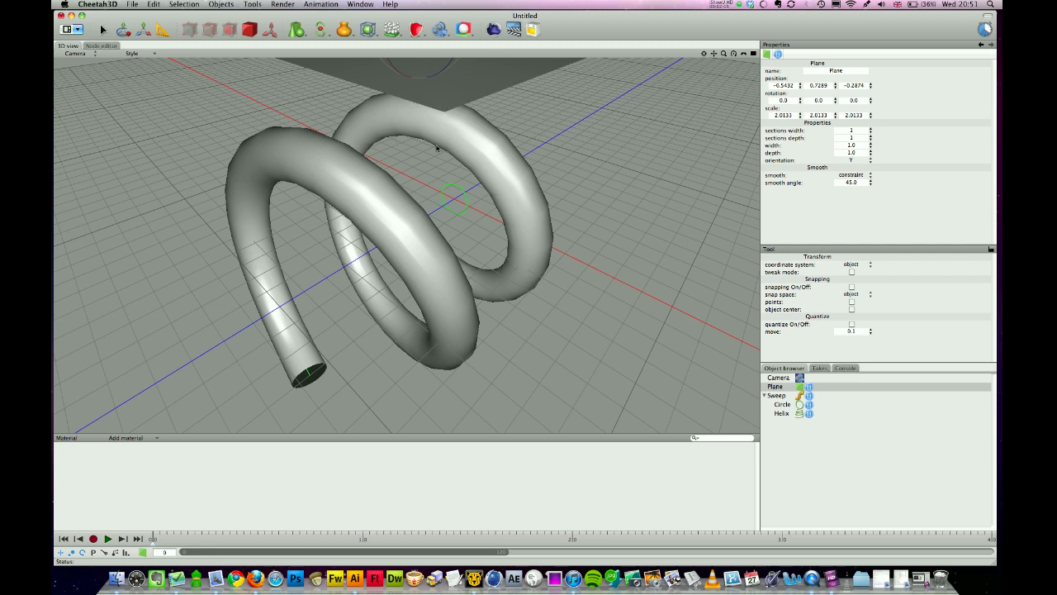
mouse_move(113, 437)
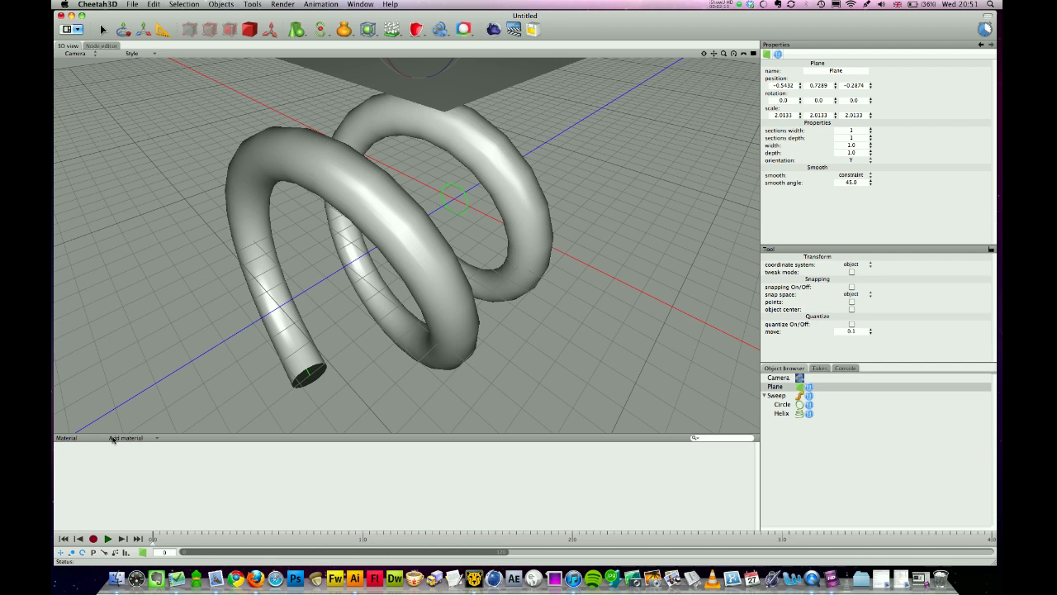
Create a new basic material with a dark red diffuse colour
left_click(124, 437)
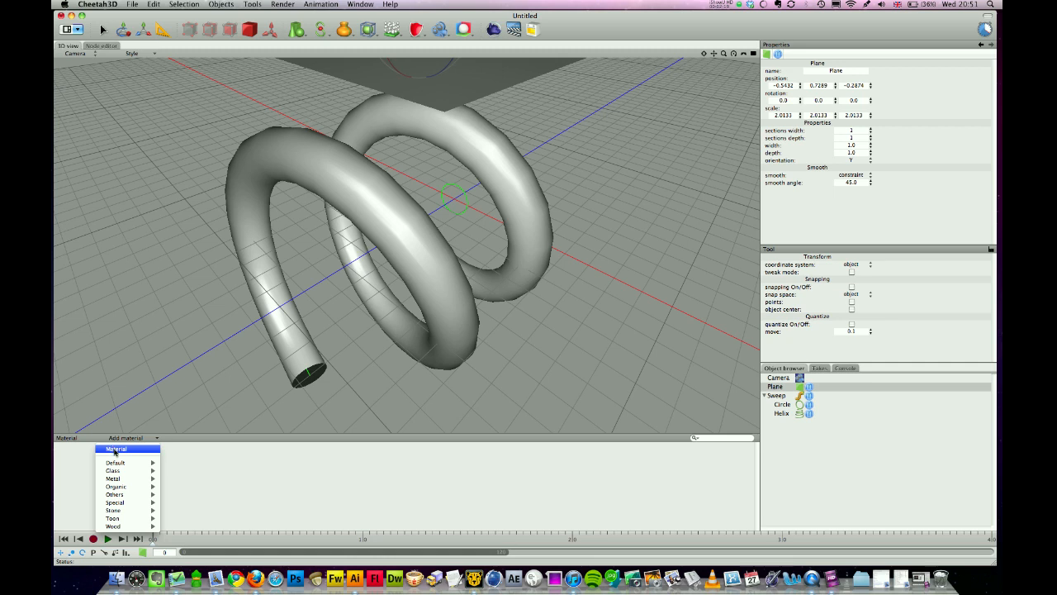
left_click(116, 449)
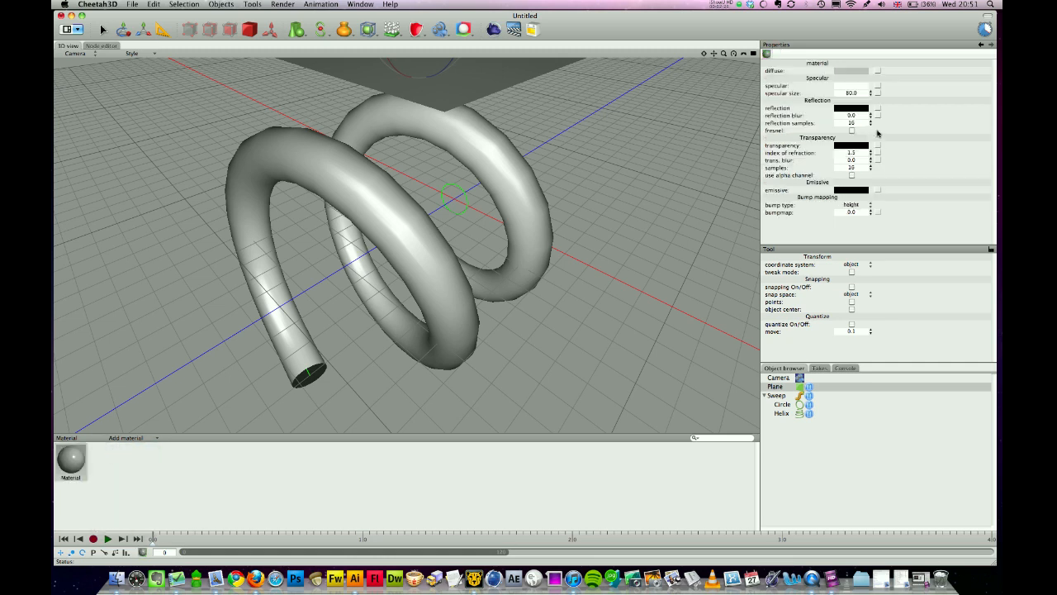
left_click(851, 71)
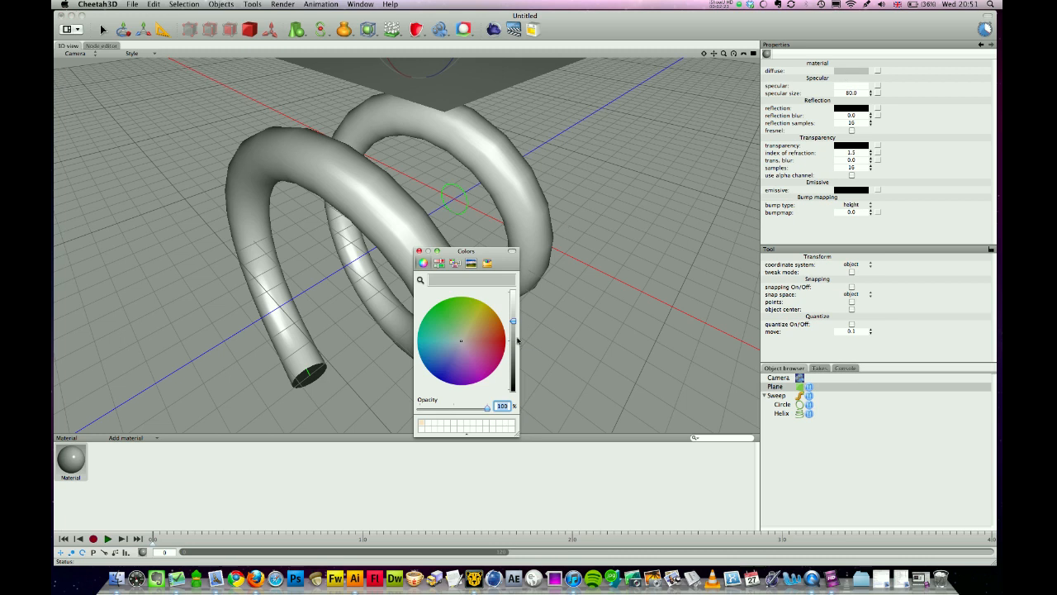
left_click(512, 306)
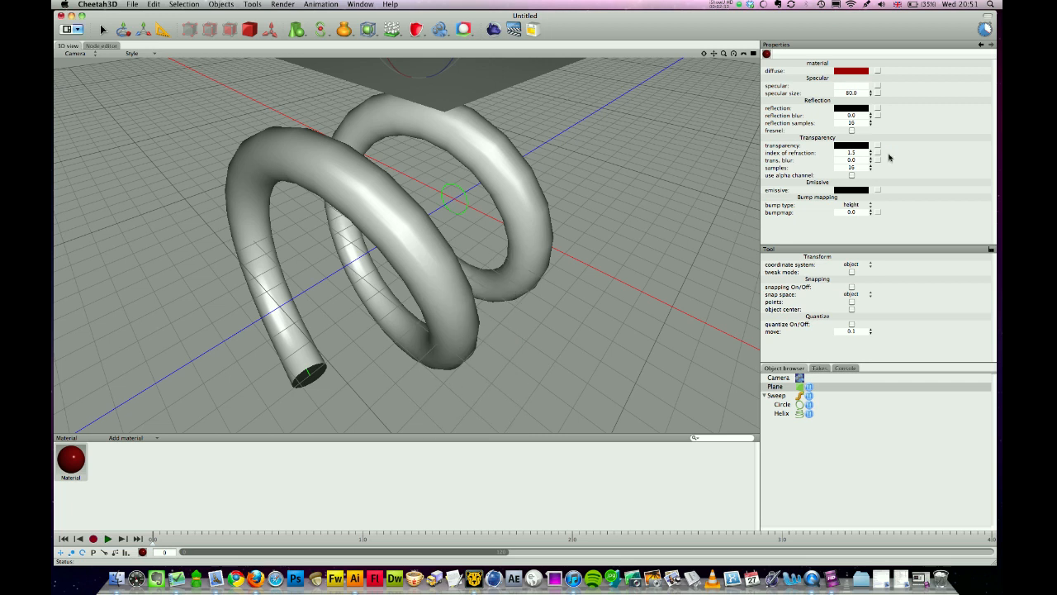
mouse_move(855, 114)
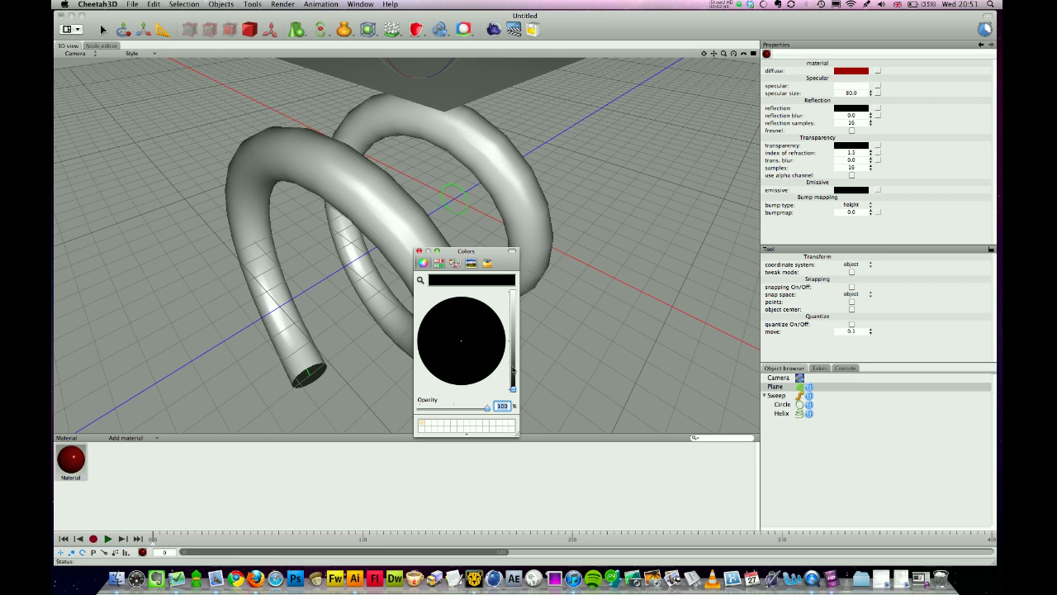
Set the red material's reflection colour to grey with fresnel enabled
left_click(438, 263)
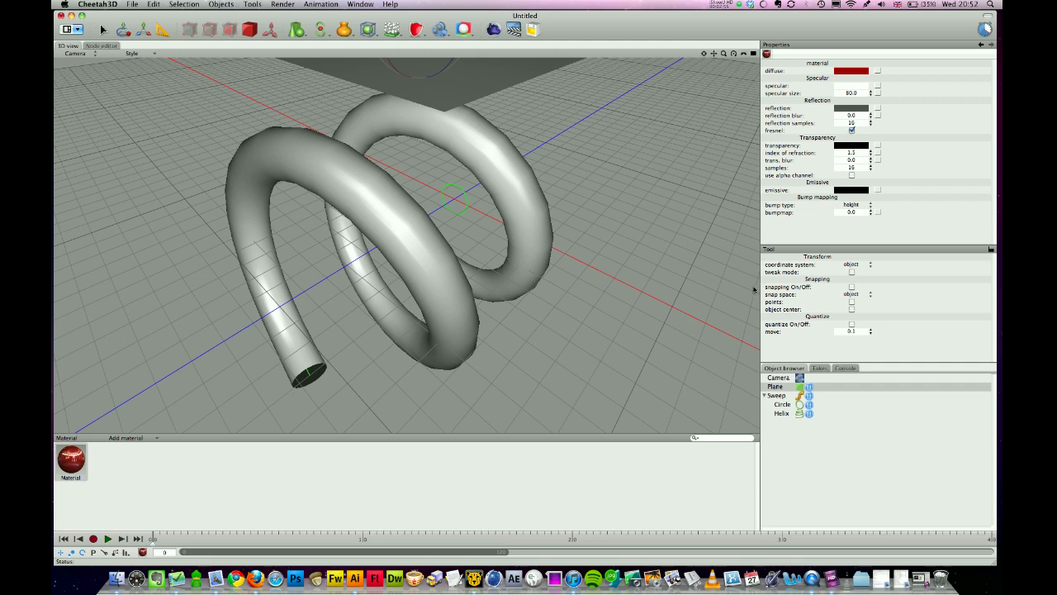
mouse_move(787, 81)
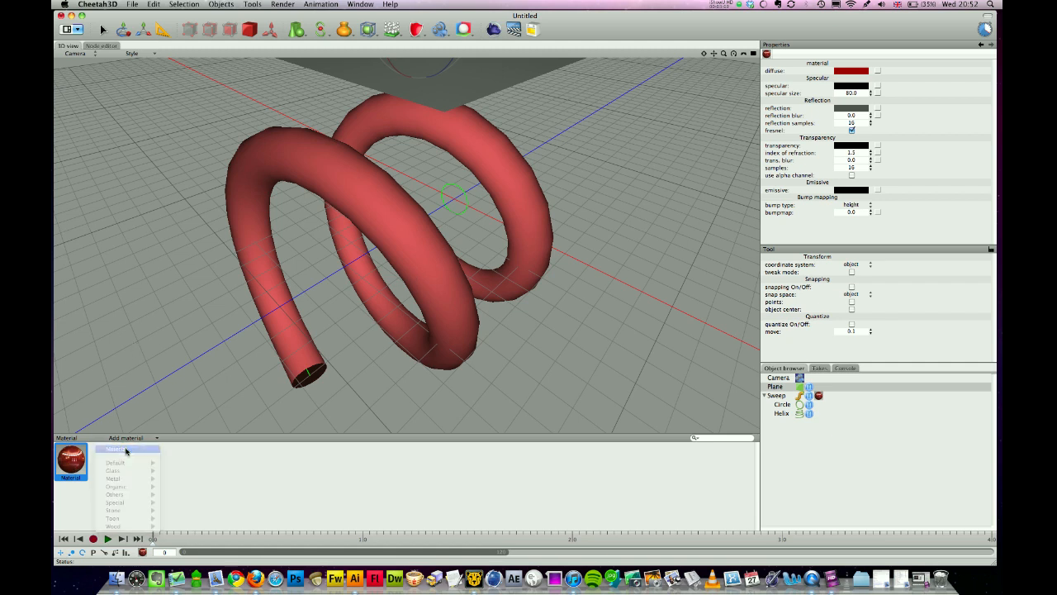
Create a second material with near-white diffuse and emissive colours
left_click(115, 461)
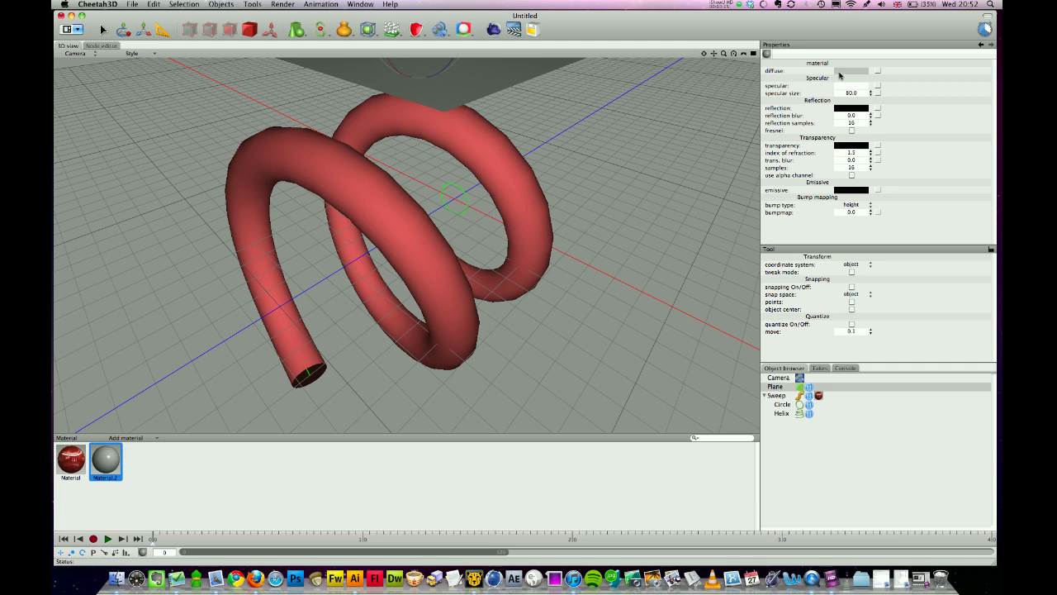
left_click(850, 71)
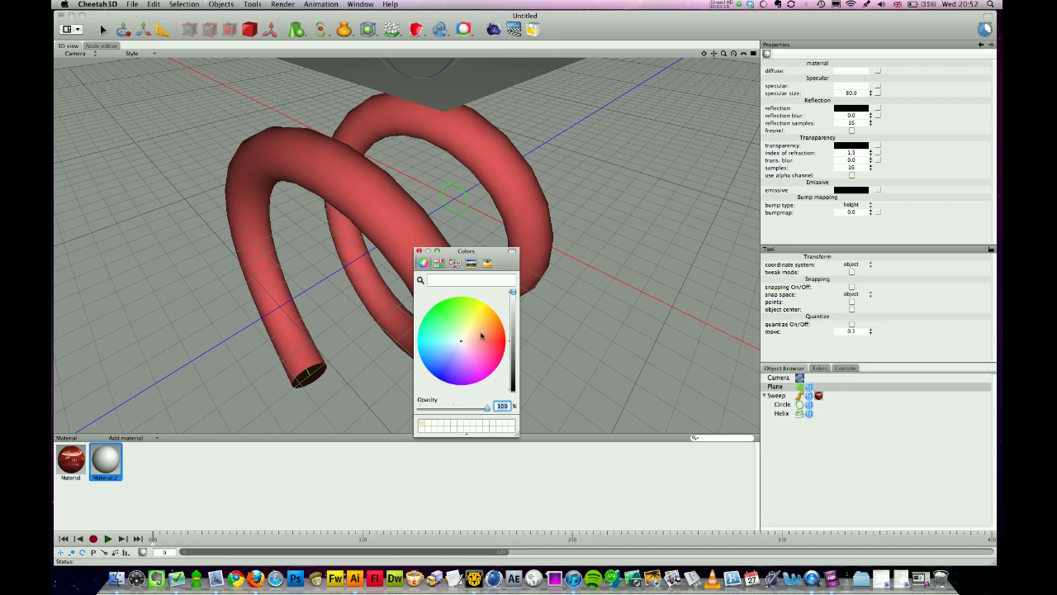
left_click(465, 339)
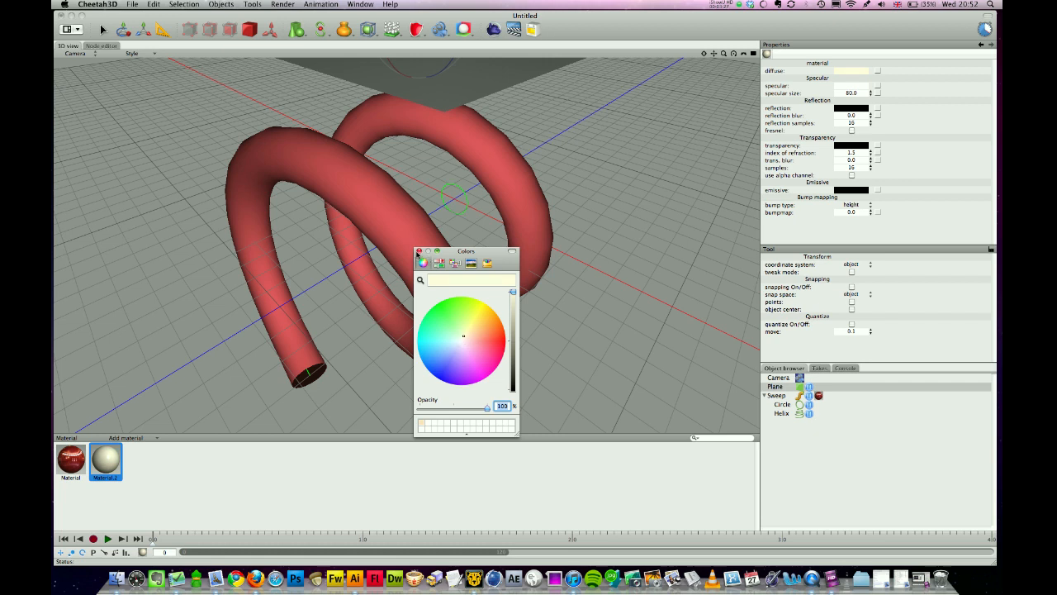
left_click(420, 251)
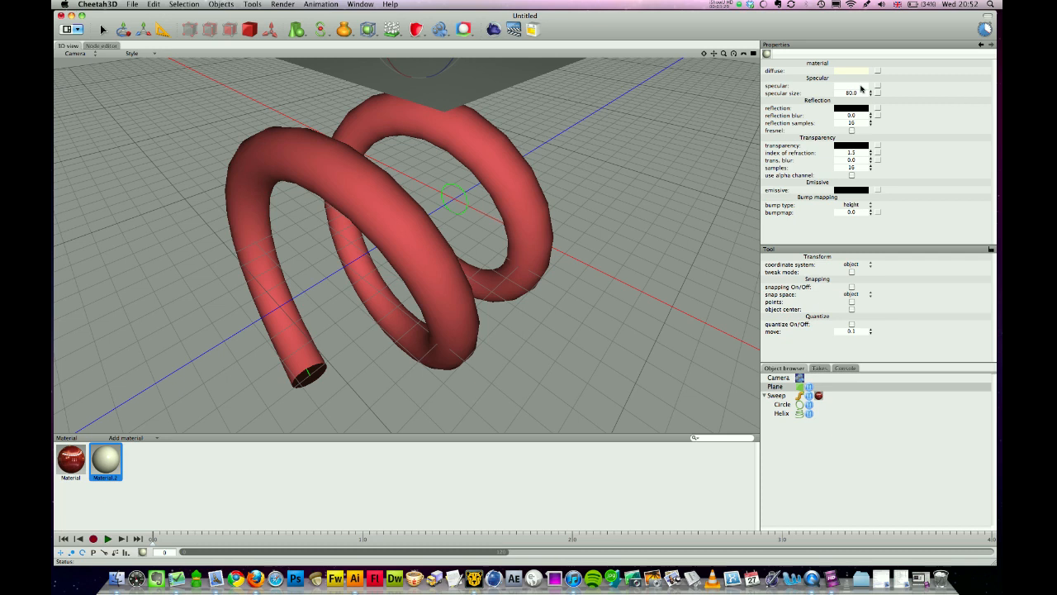
left_click(851, 190)
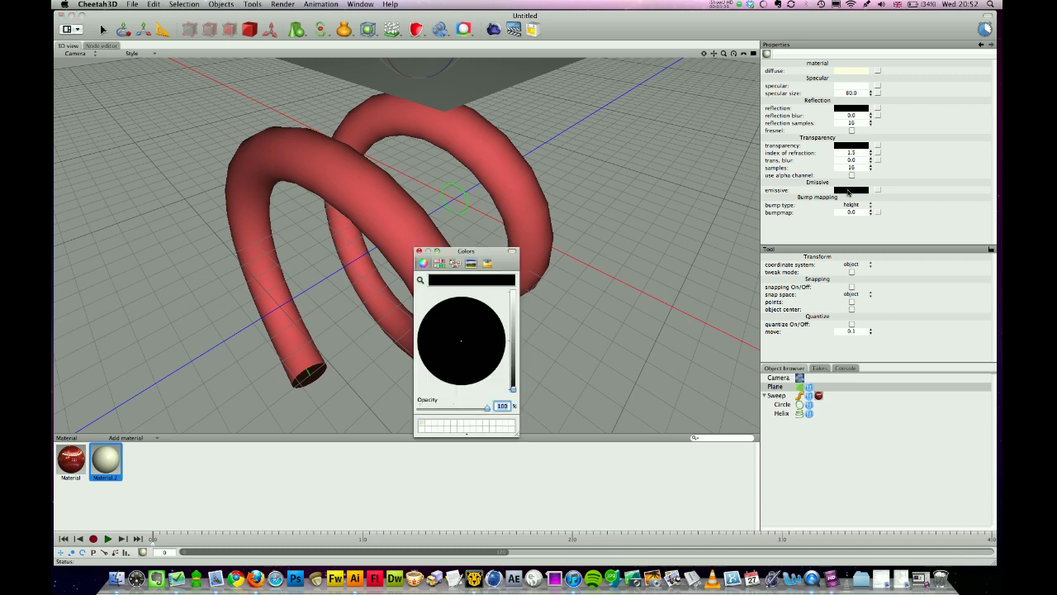
left_click(512, 296)
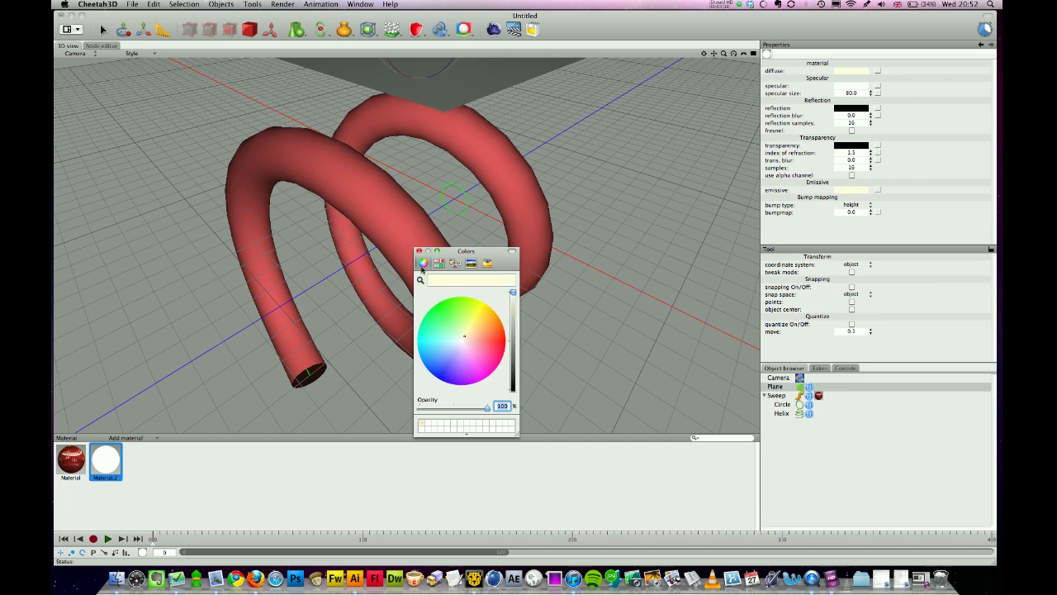
left_click(418, 250)
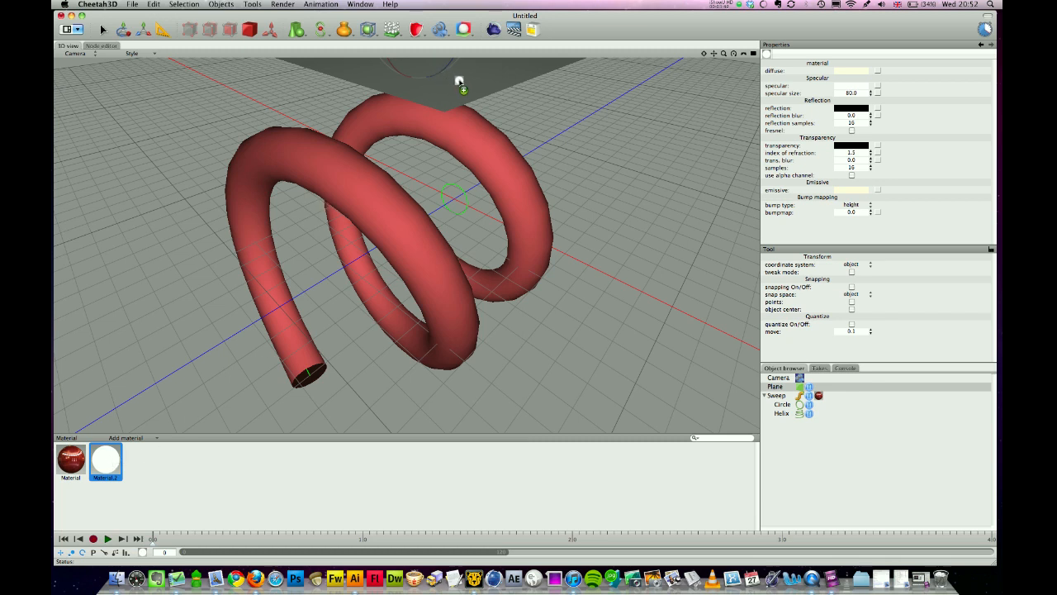
Apply the white emissive Material.2 to the plane and render a test image
left_click(815, 386)
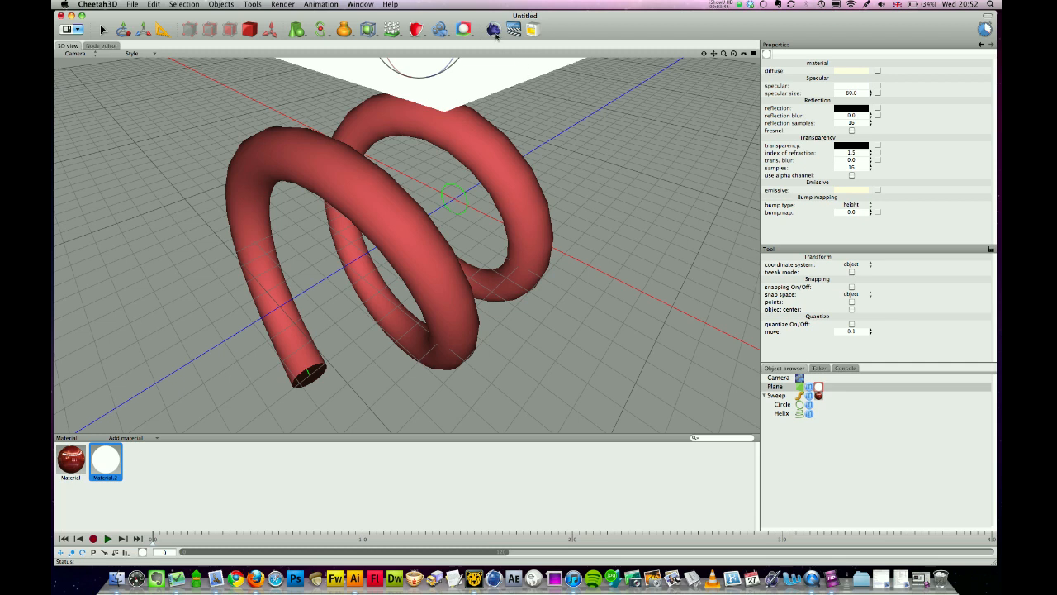
mouse_move(495, 30)
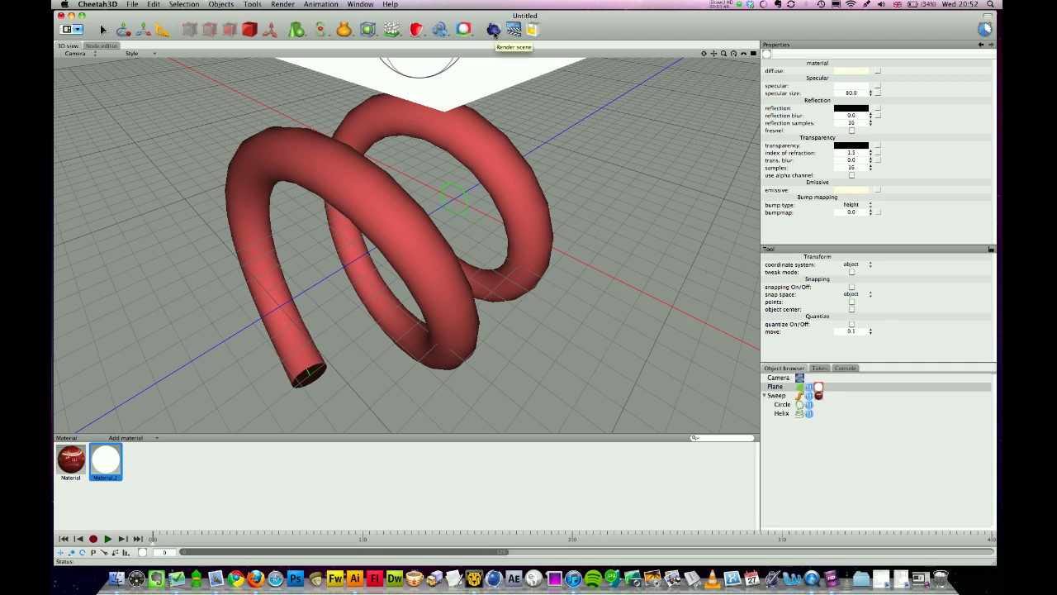
left_click(493, 29)
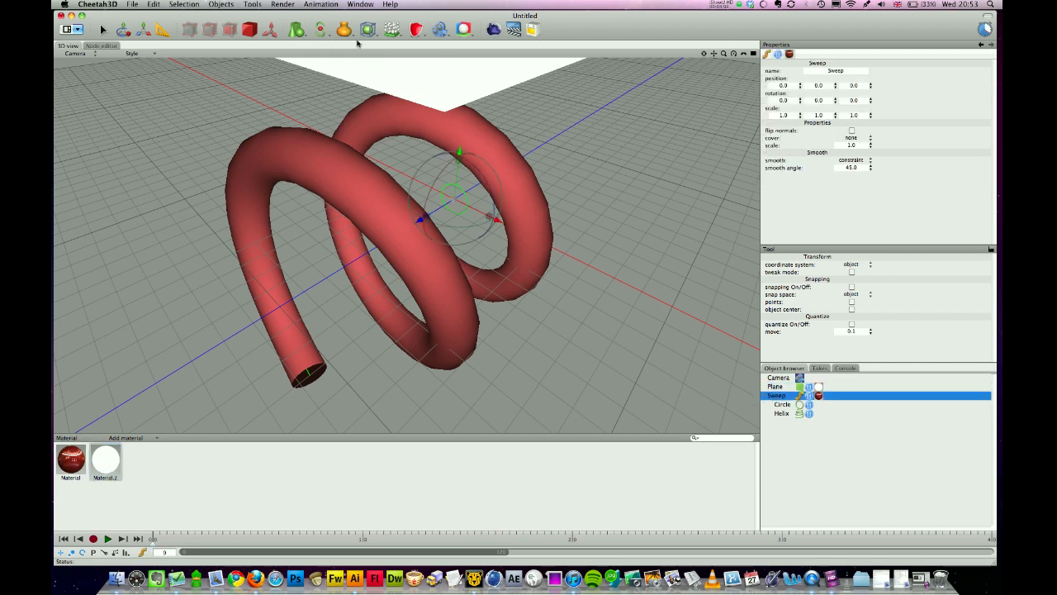
Add a Subdivision modifier to the Sweep tube, then select the softbox plane
left_click(391, 30)
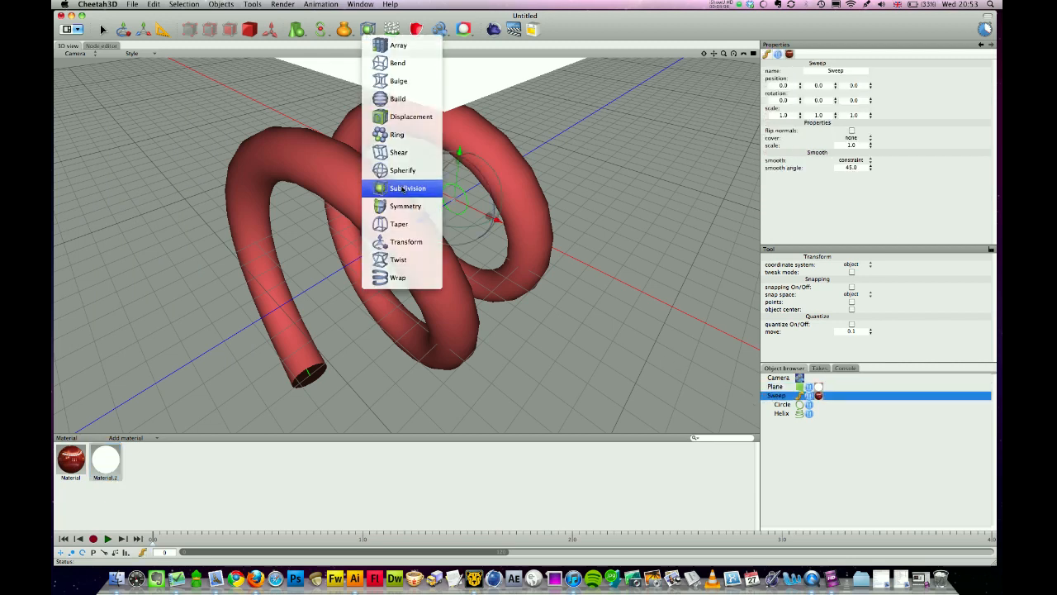
left_click(407, 188)
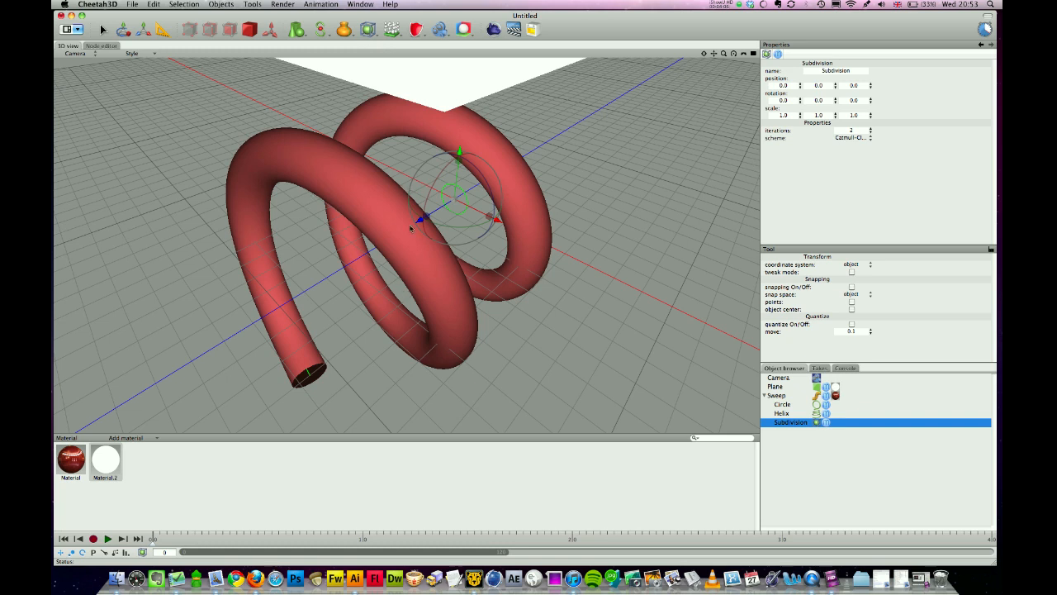
mouse_move(507, 361)
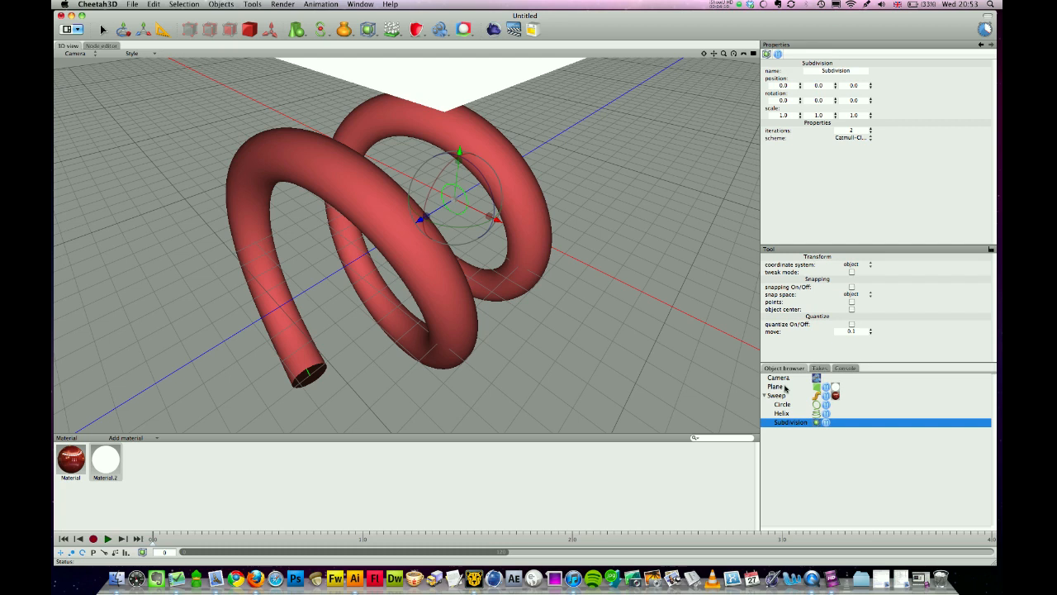
left_click(775, 386)
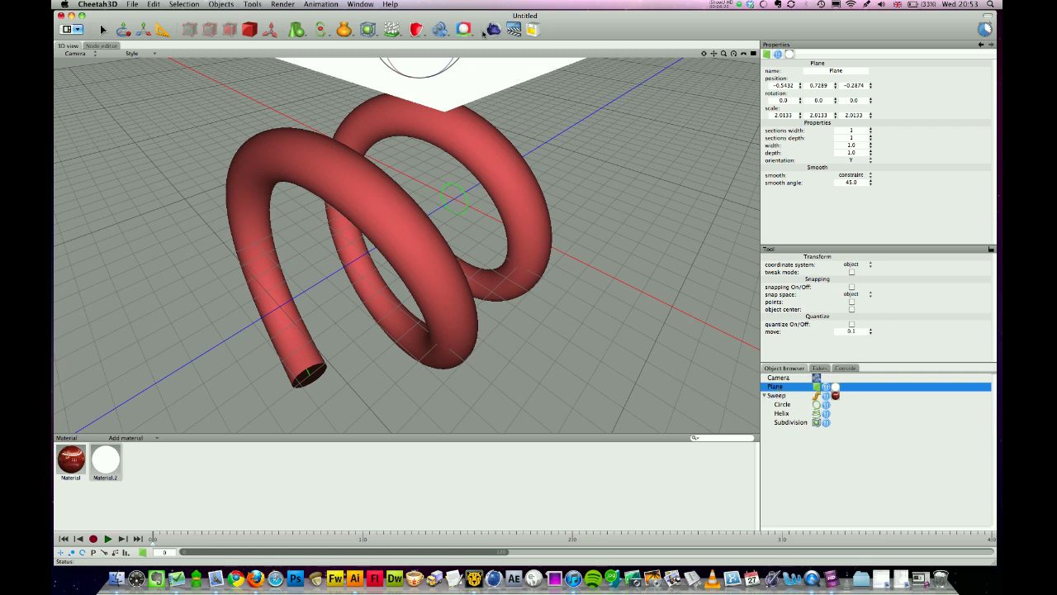
Attach a Render tag to the softbox plane, enabling shadow, radiosity, caustics and visibility
left_click(440, 29)
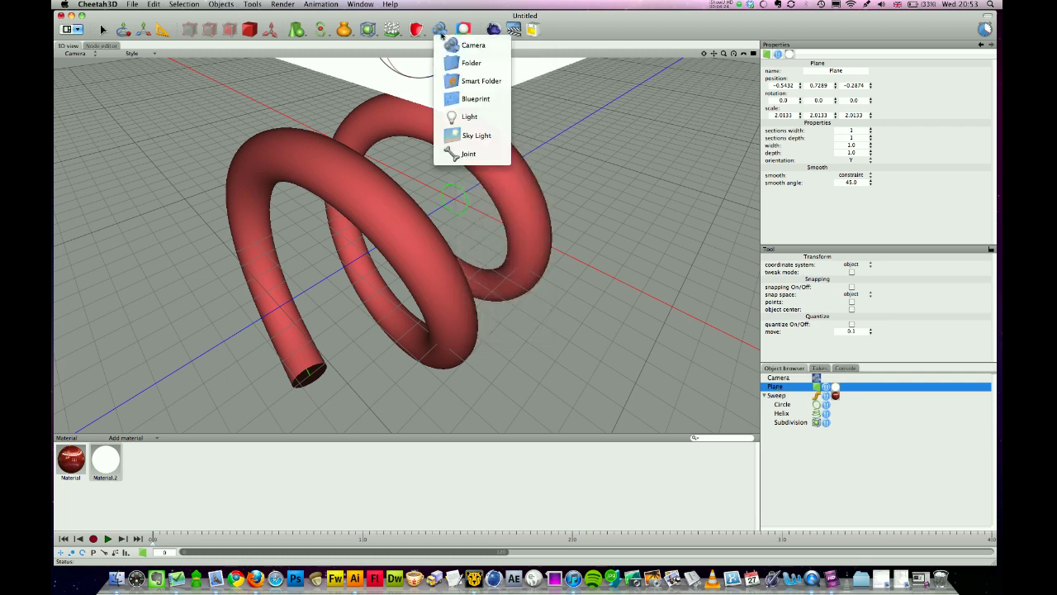
left_click(463, 30)
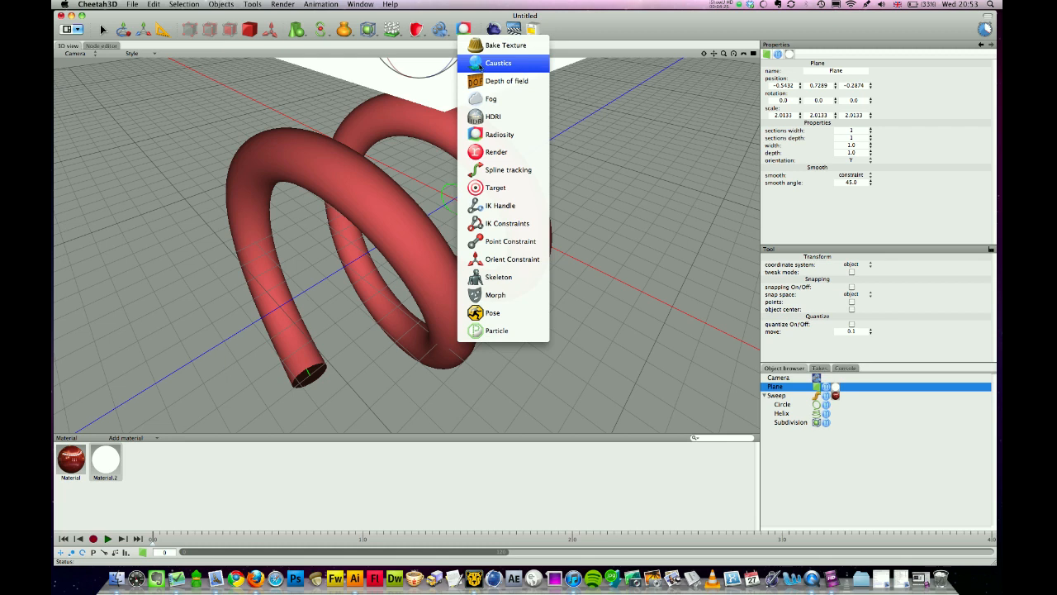
left_click(495, 152)
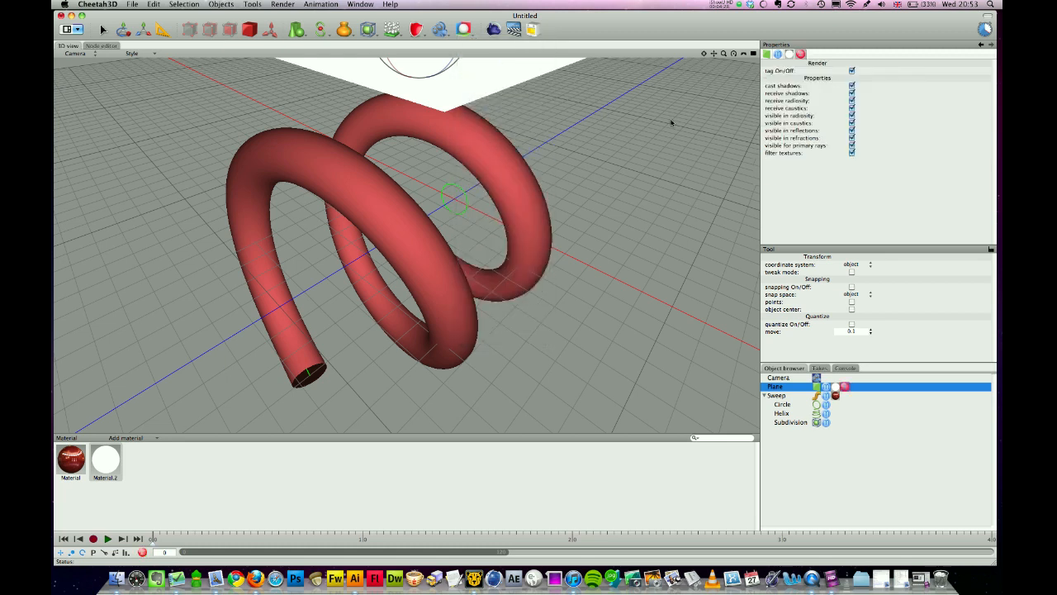
mouse_move(787, 149)
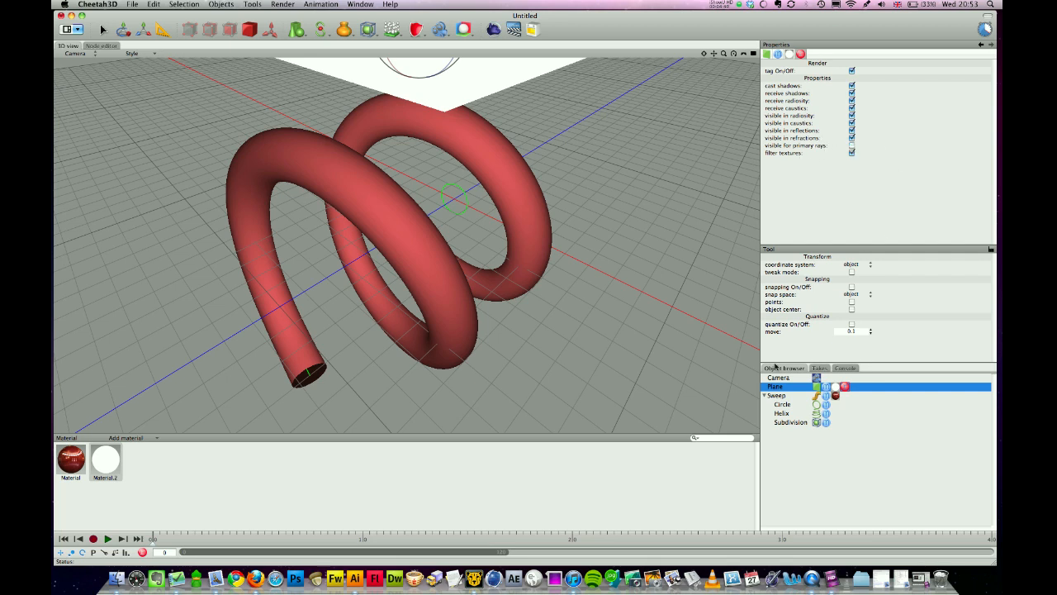
Duplicate the softbox plane as Plane.1 and drag it down beneath the helix tube
left_click(776, 386)
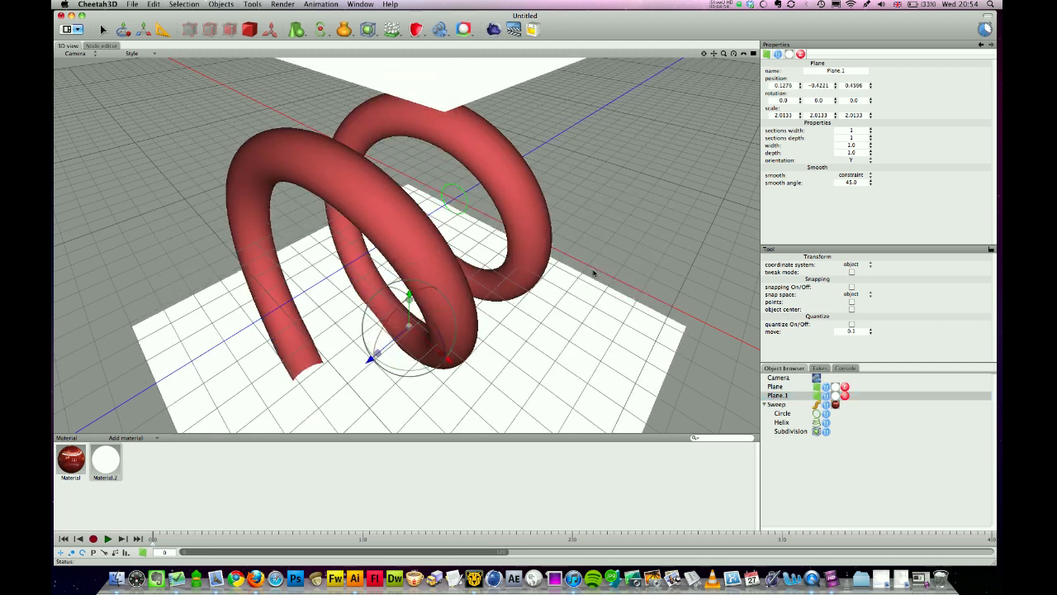
left_click_drag(409, 326, 409, 384)
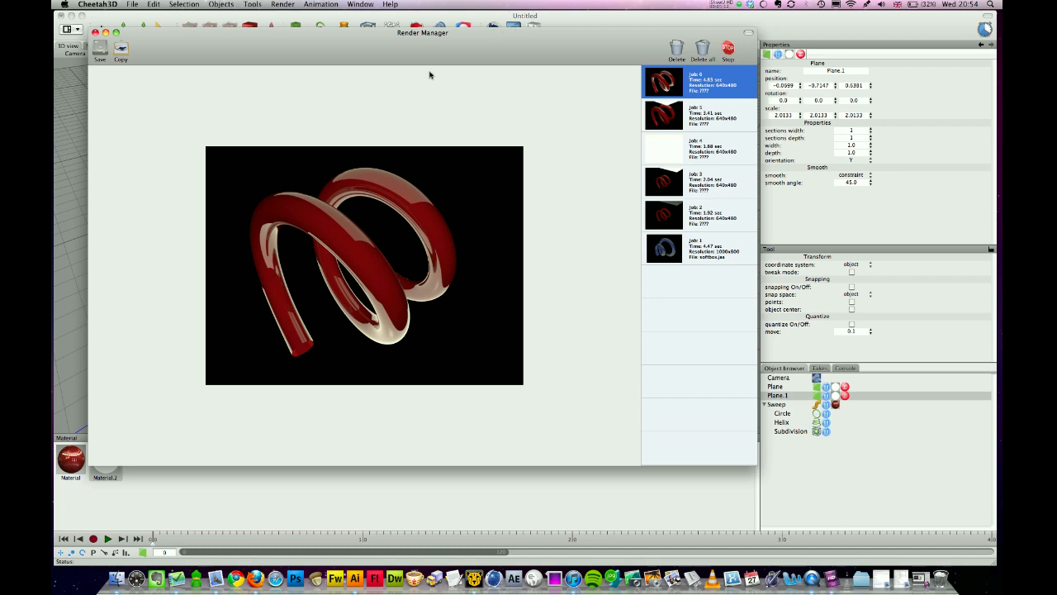
mouse_move(452, 267)
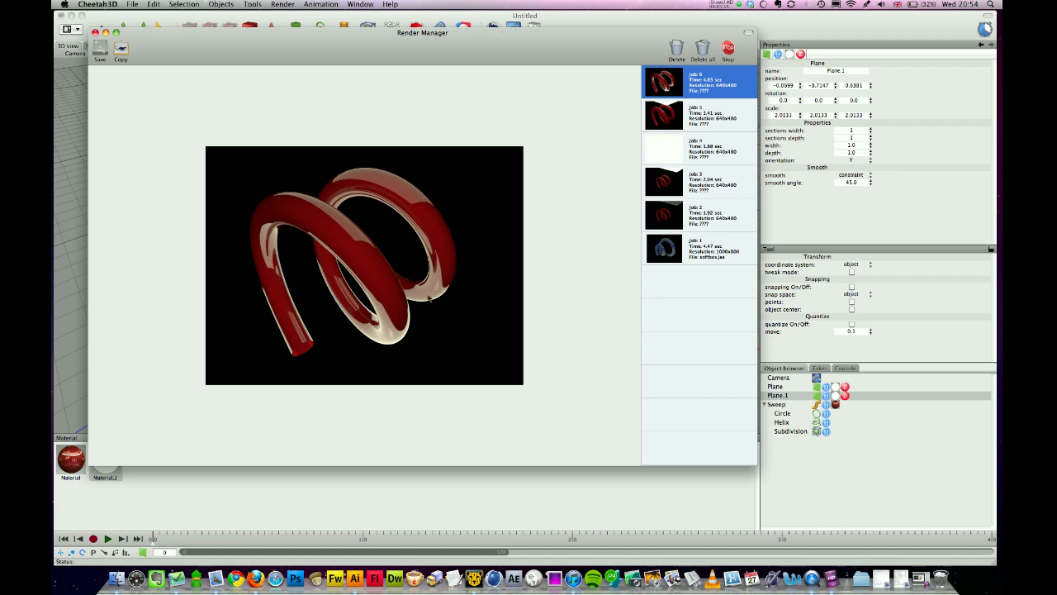
mouse_move(396, 176)
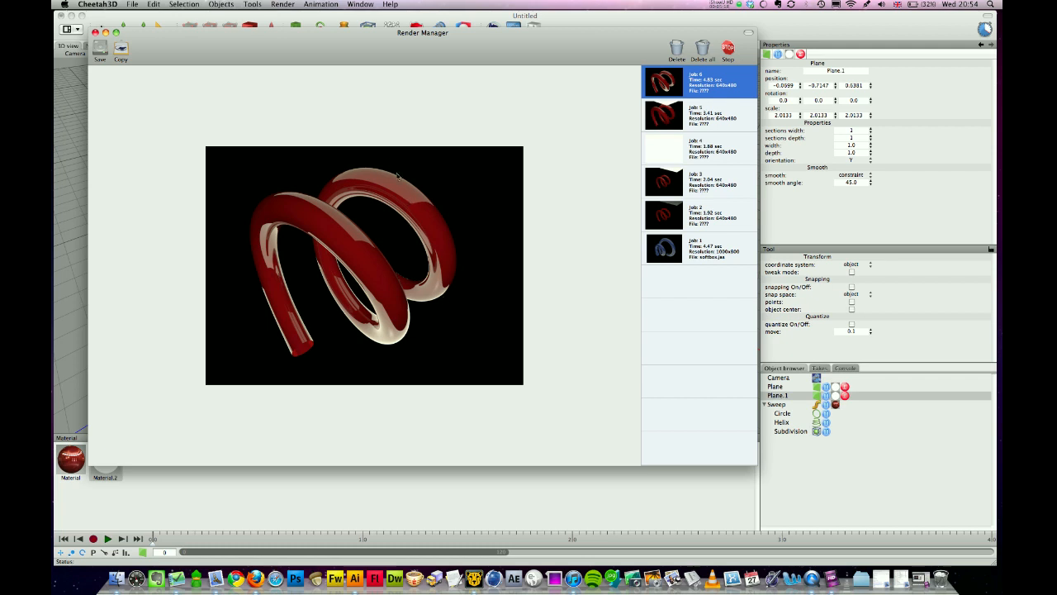
mouse_move(423, 230)
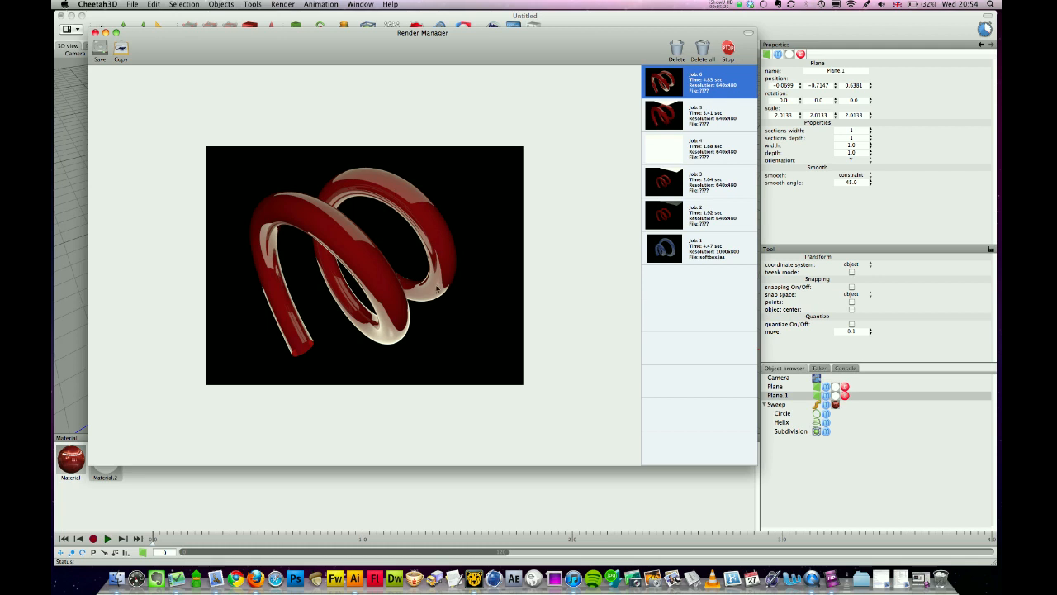
mouse_move(425, 174)
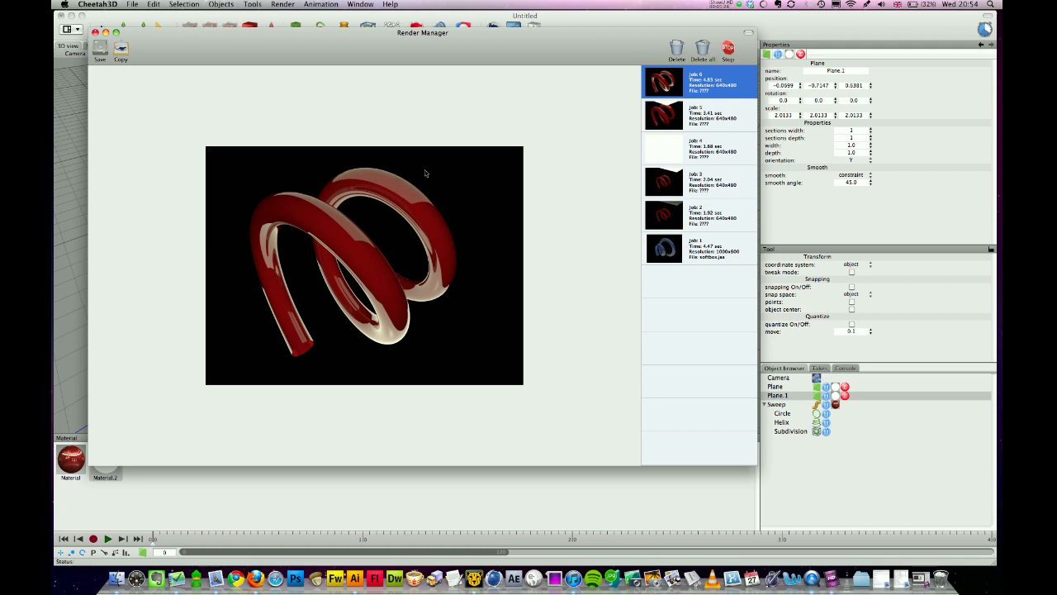
mouse_move(405, 223)
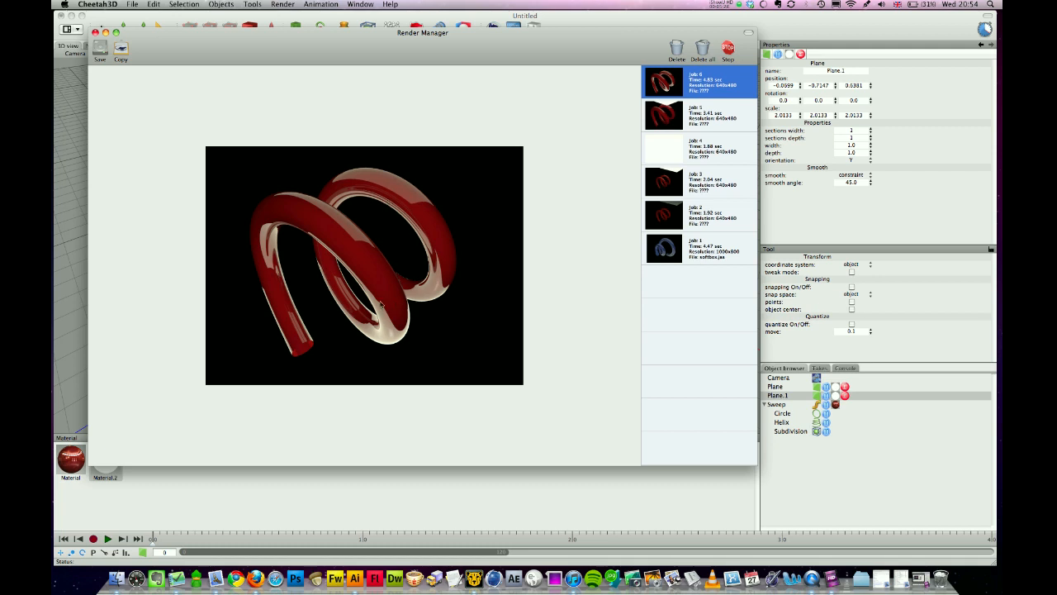
mouse_move(434, 213)
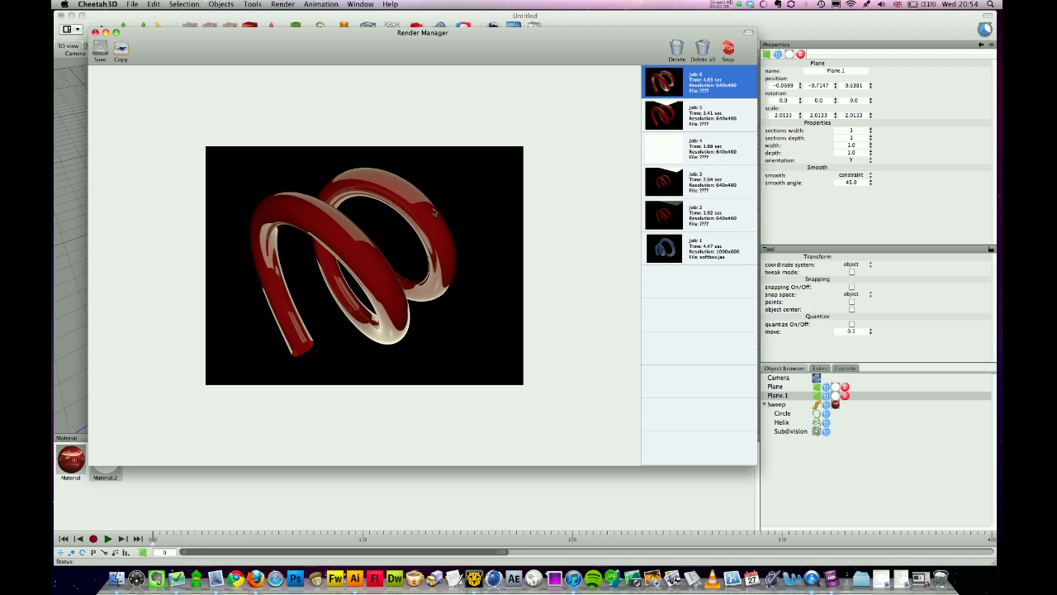